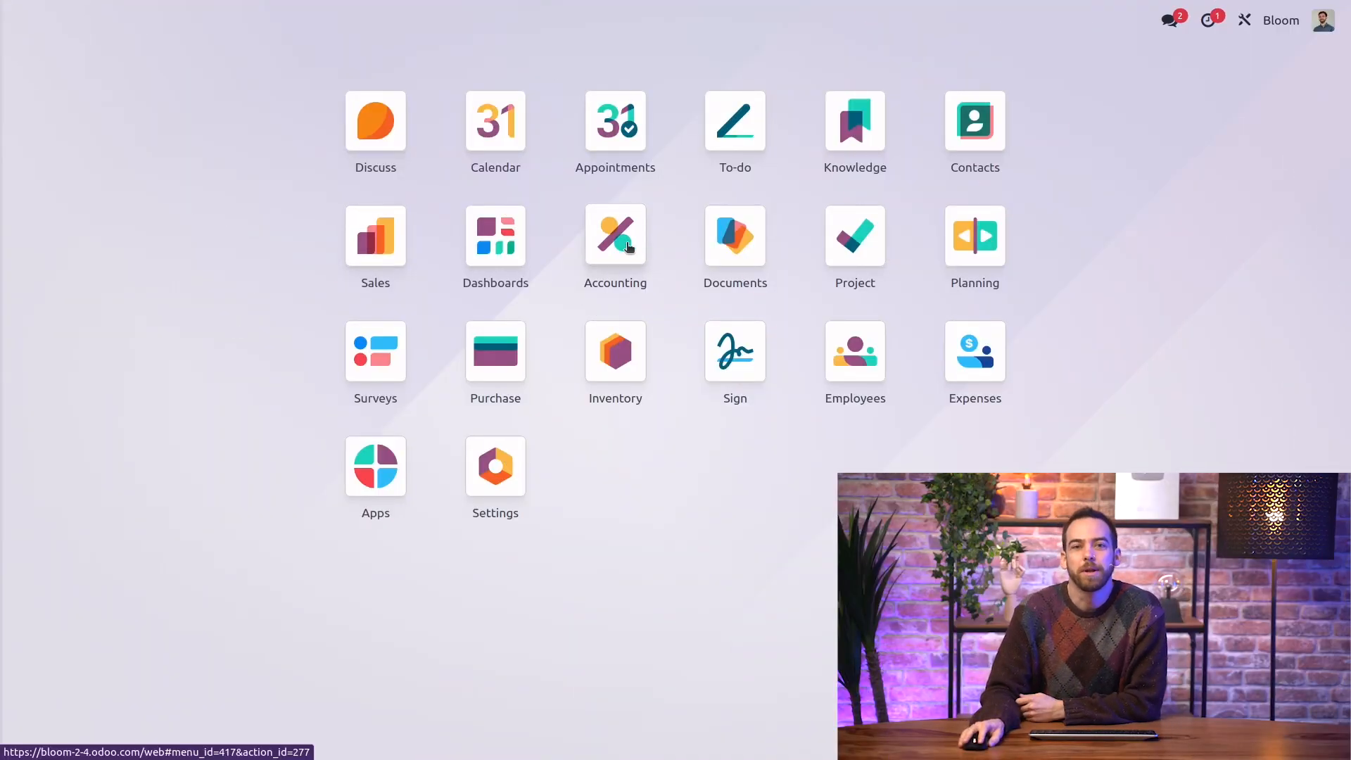
Go from the home screen into Accounting and list all customer invoices
click(615, 235)
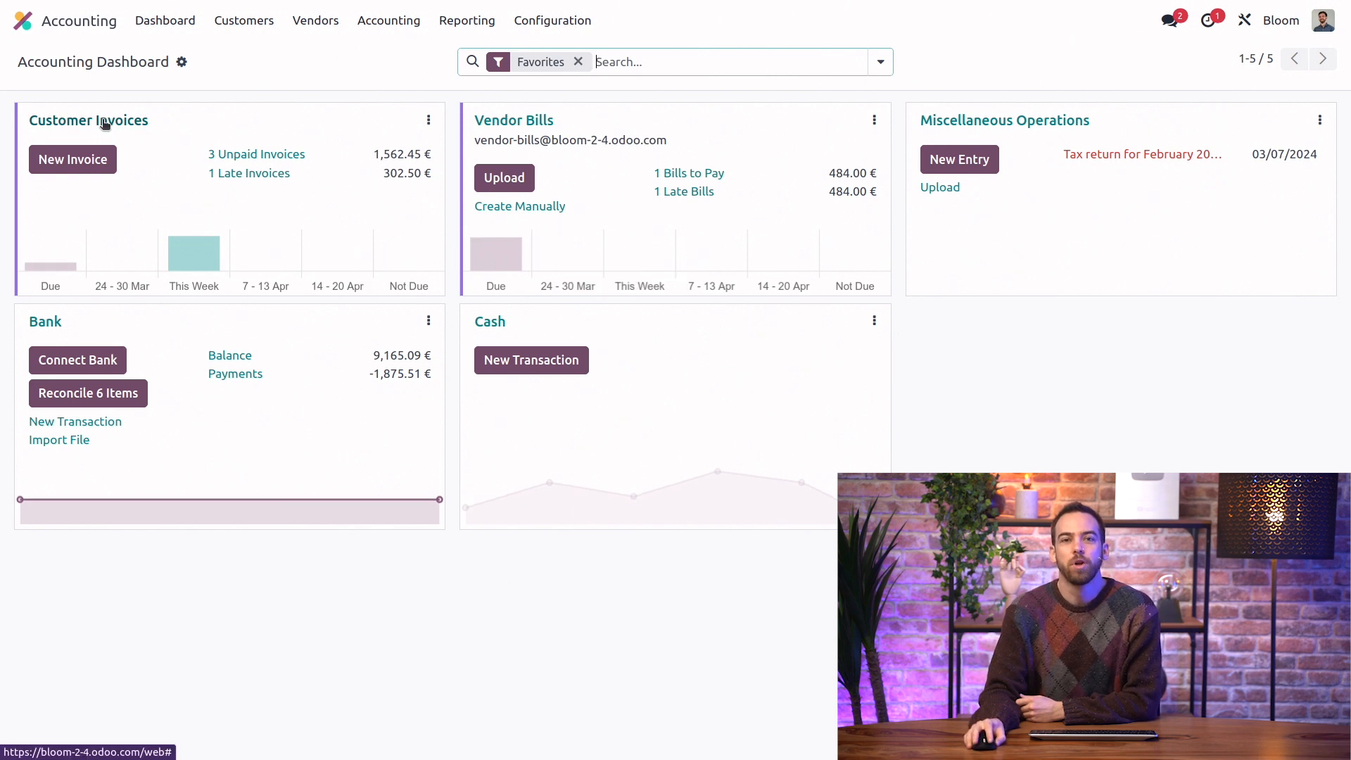
click(87, 120)
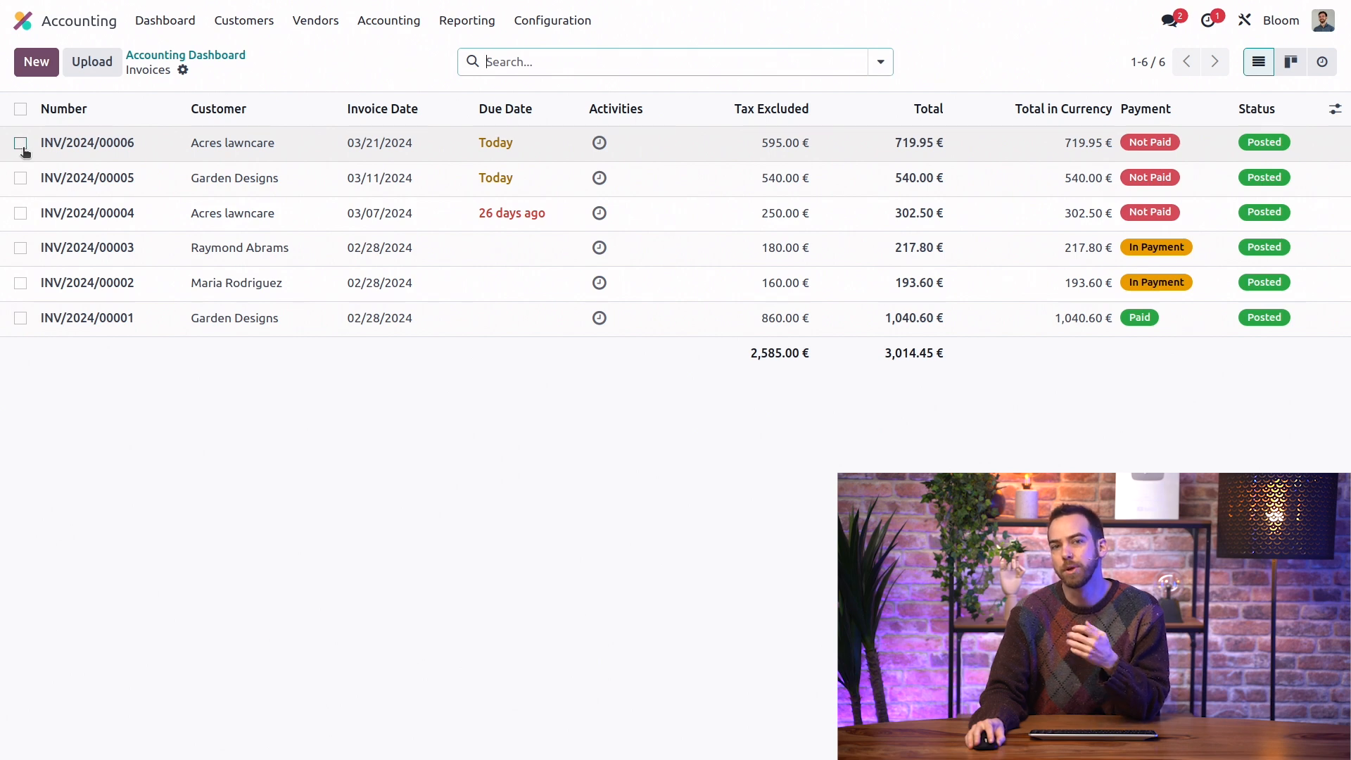
click(19, 142)
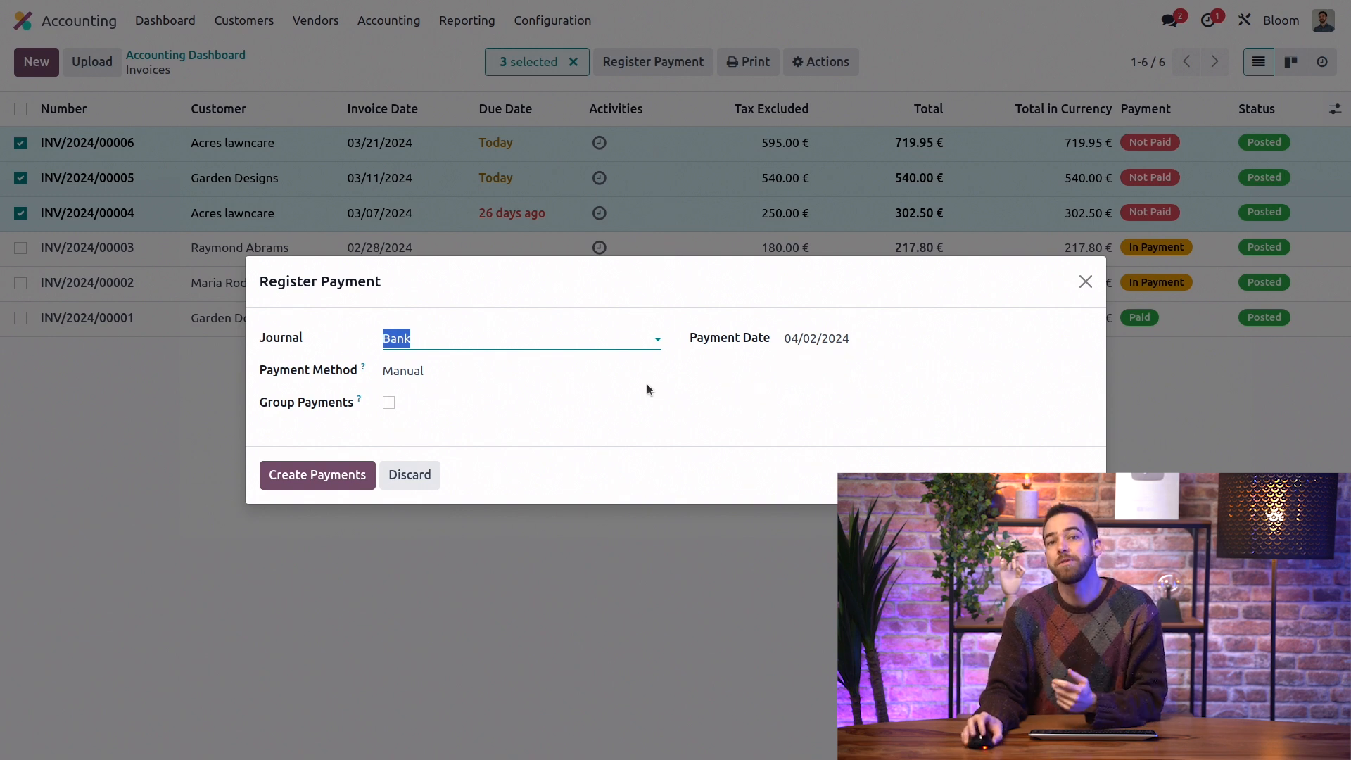
click(388, 403)
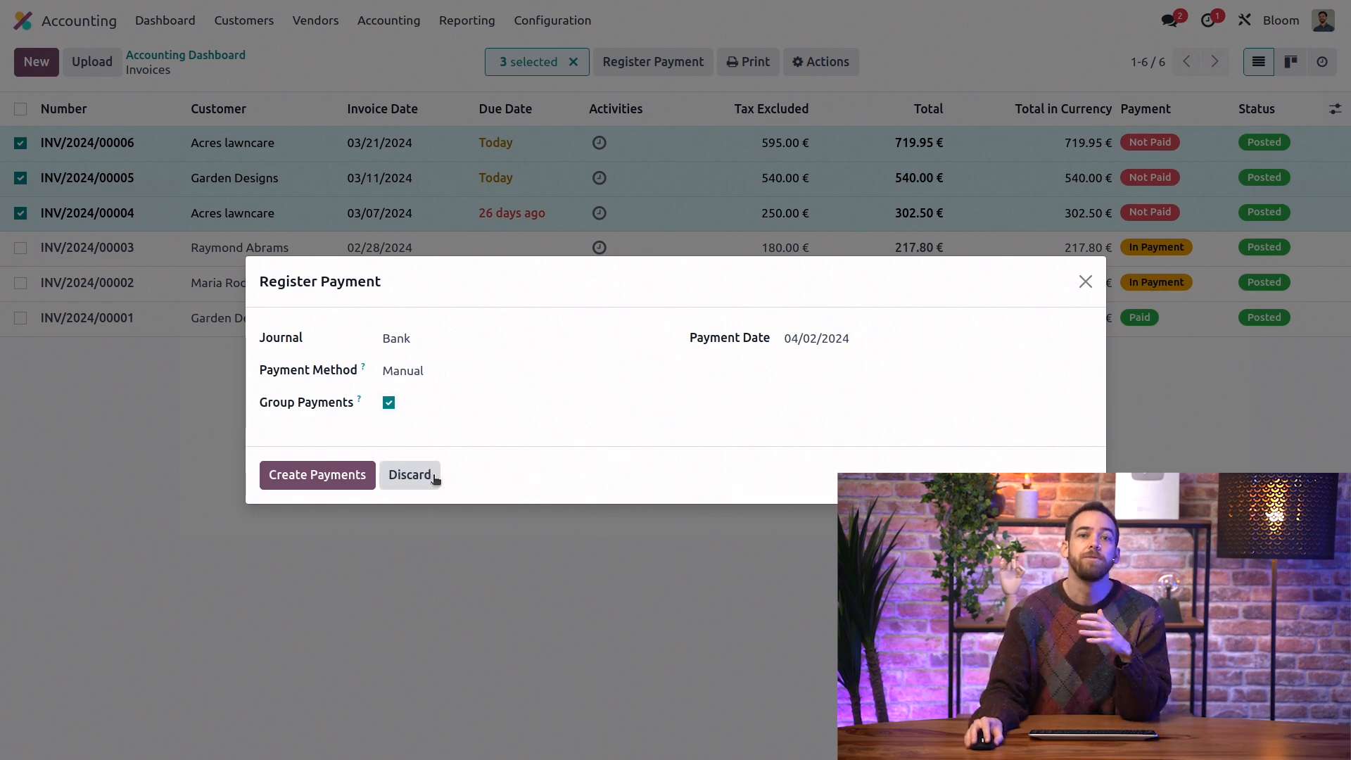
click(410, 474)
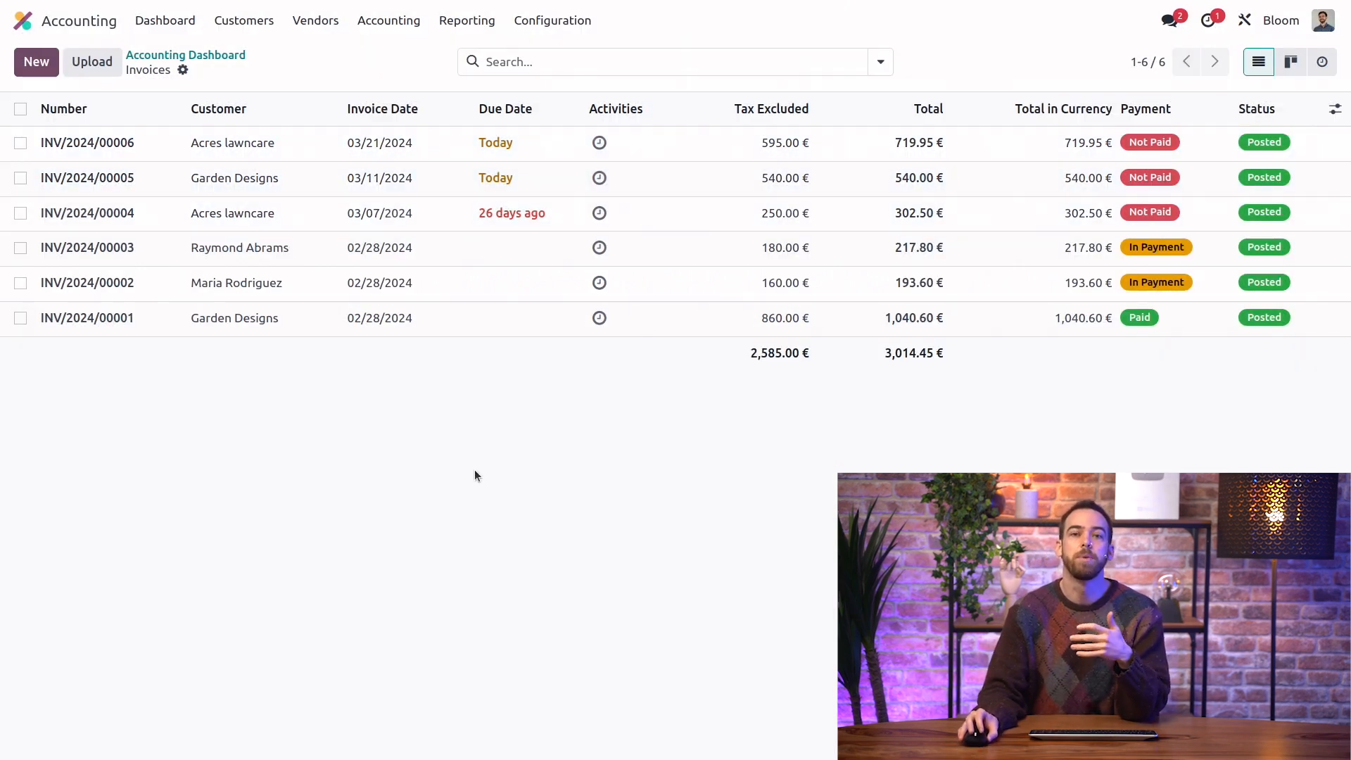
mouse_move(459, 370)
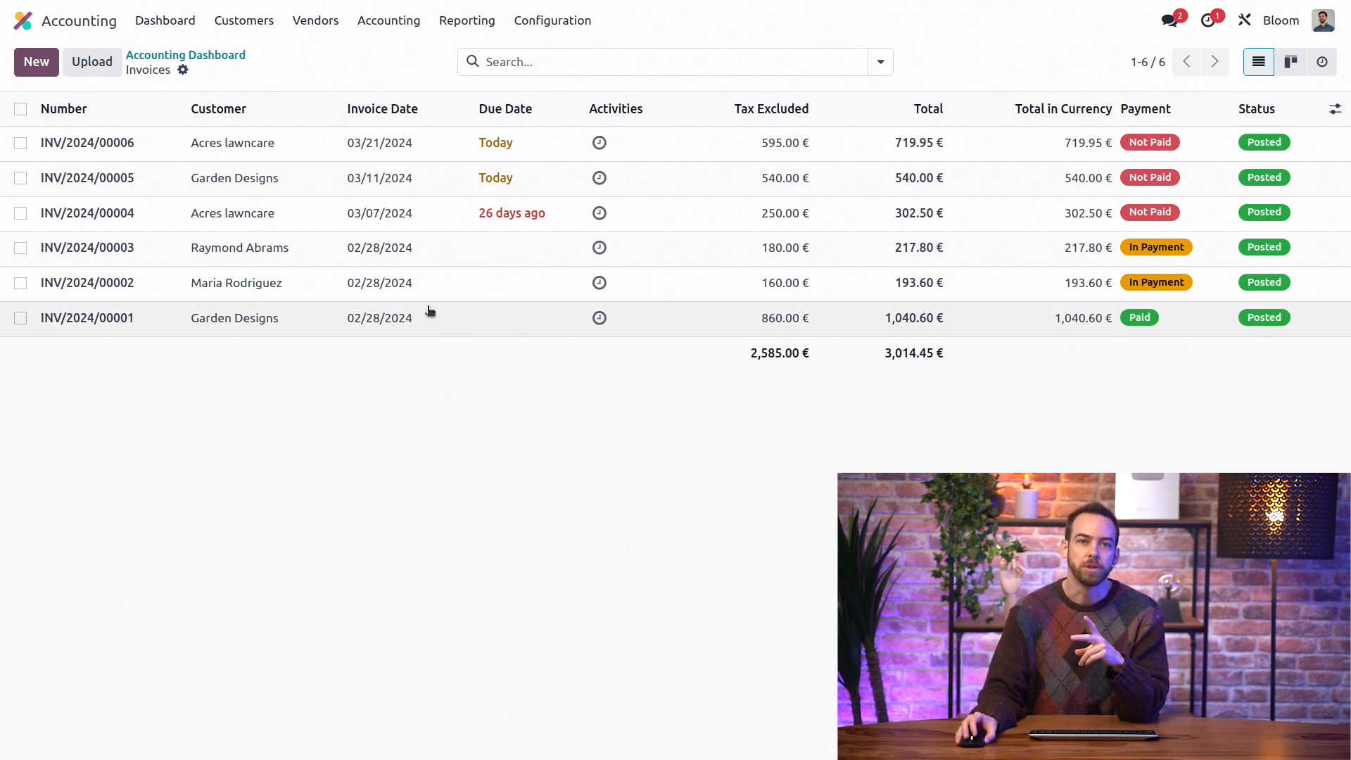
mouse_move(418, 264)
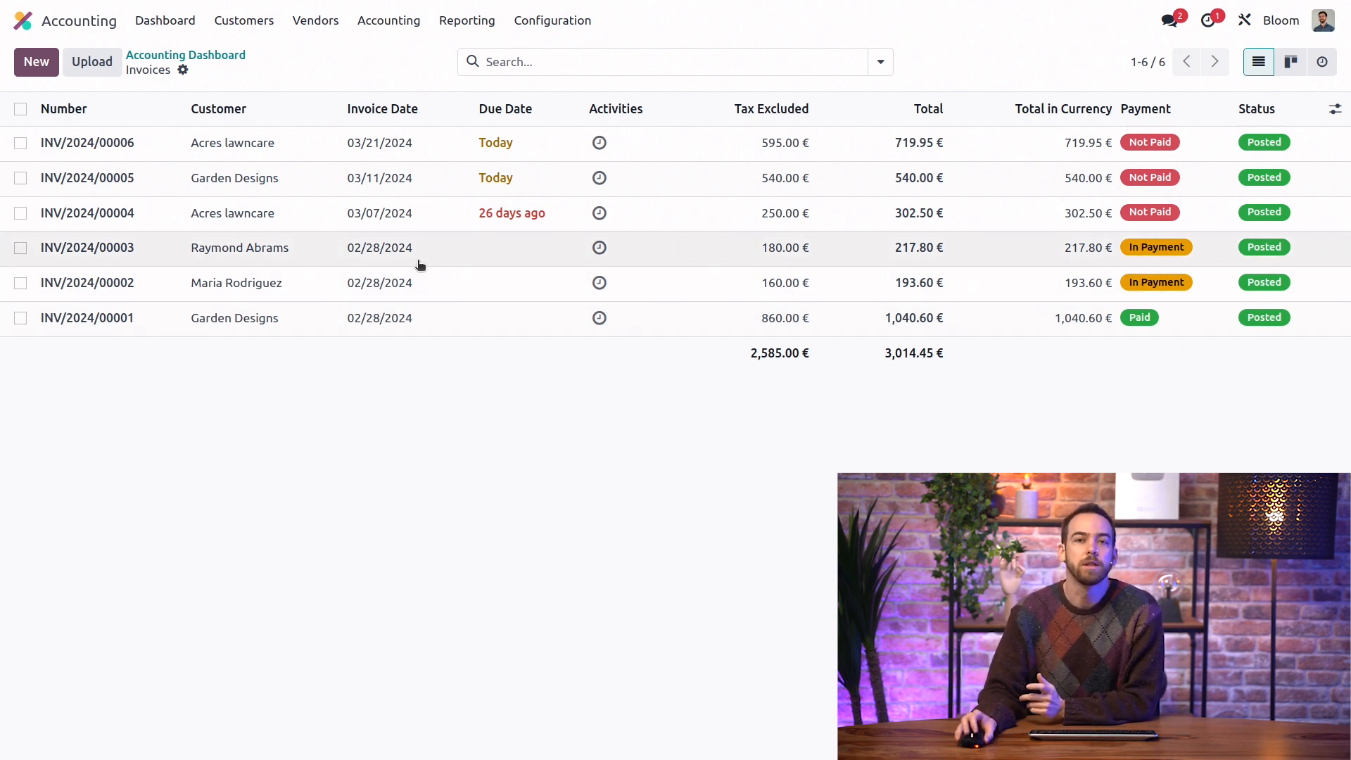
mouse_move(308, 179)
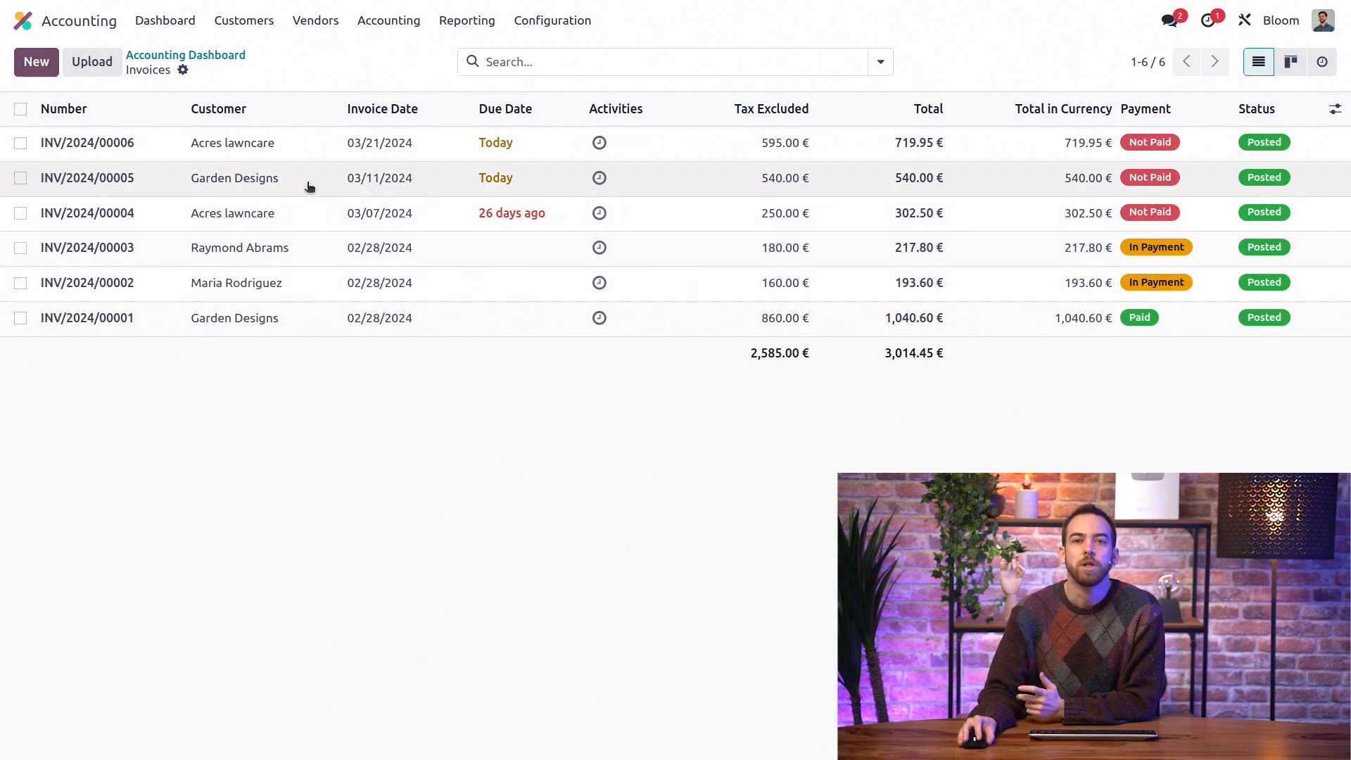
Register a 540.00 € Bank journal payment on INV/2024/00005 for Garden Designs
click(86, 178)
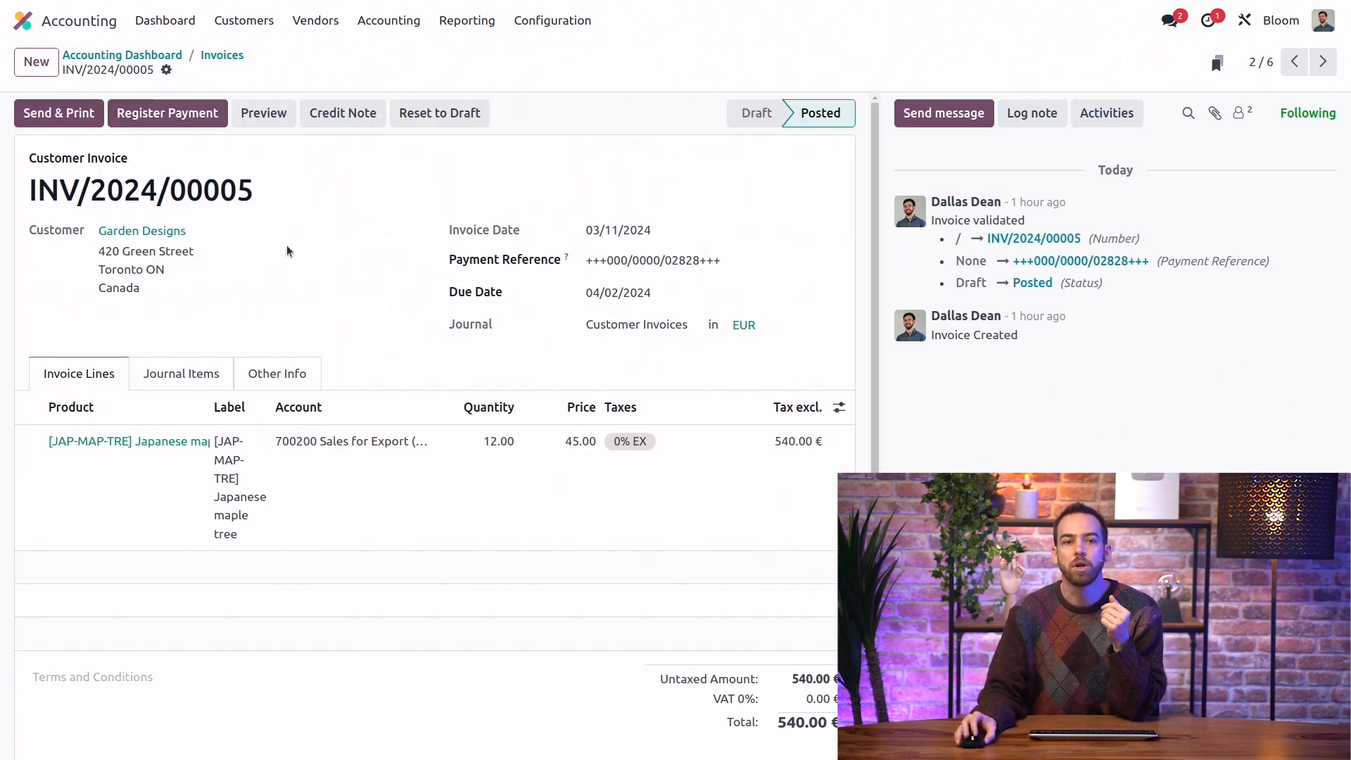
click(167, 113)
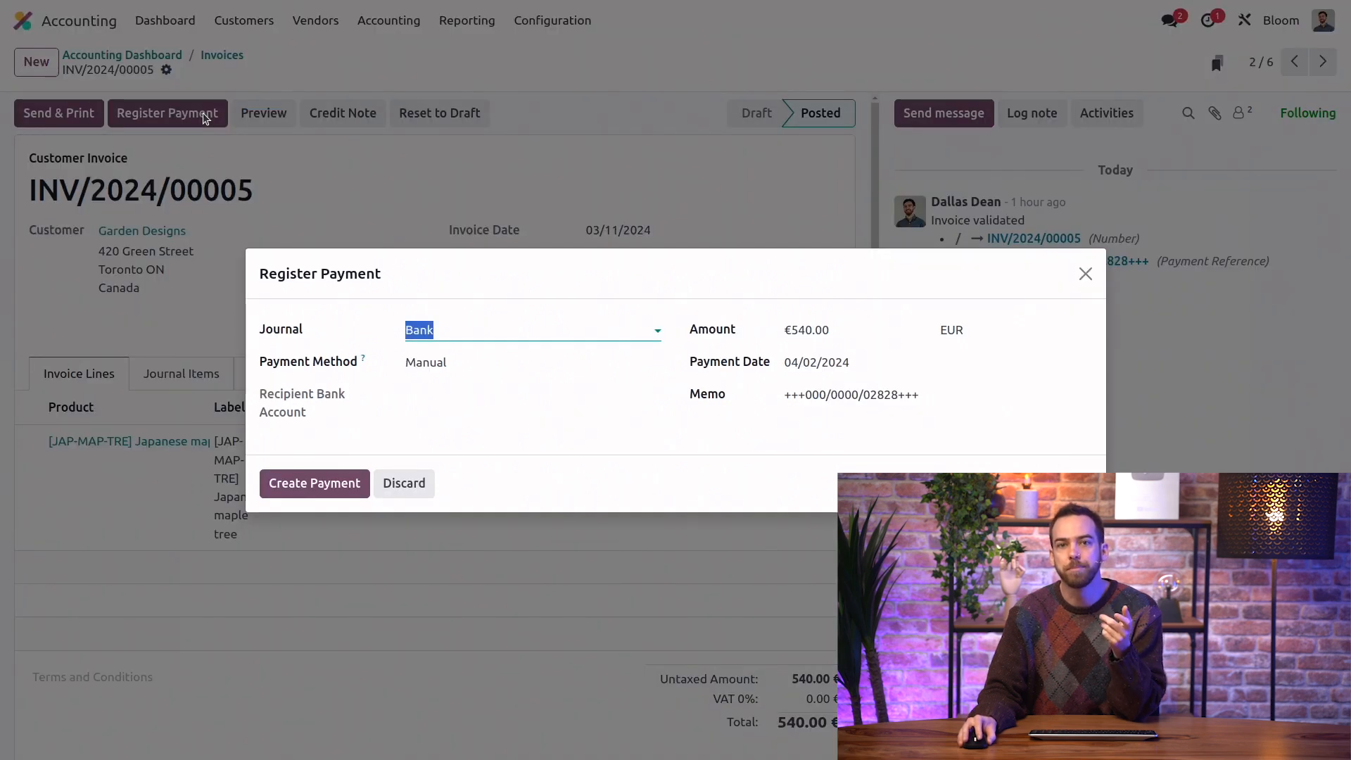
mouse_move(719, 539)
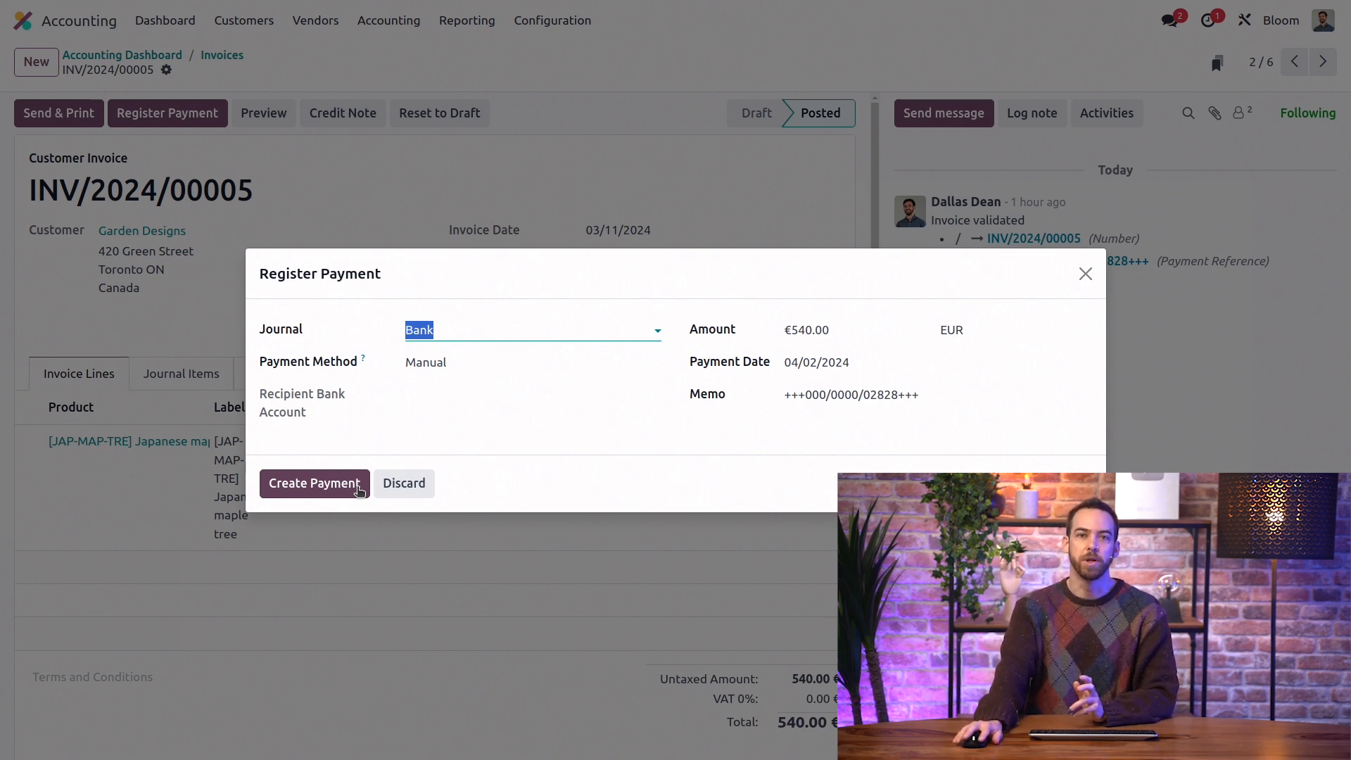
click(314, 483)
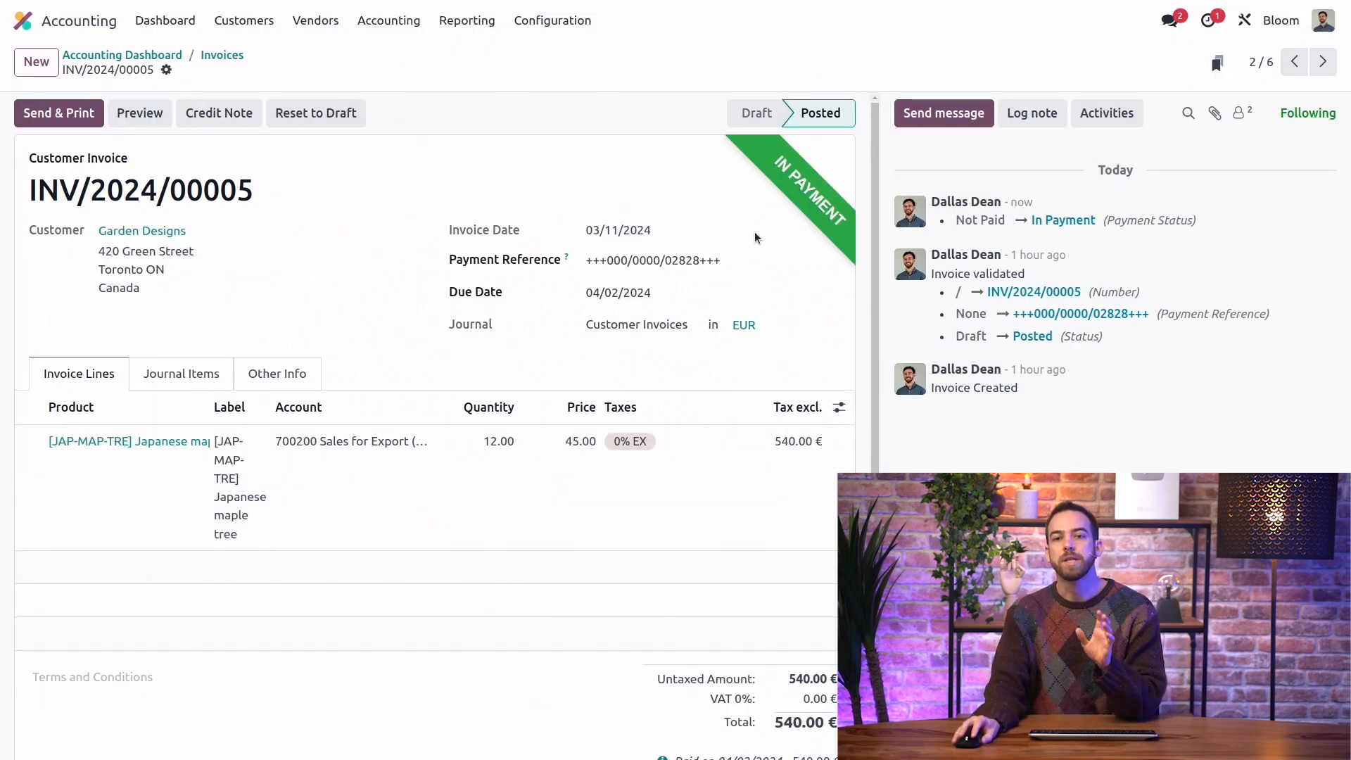
mouse_move(843, 144)
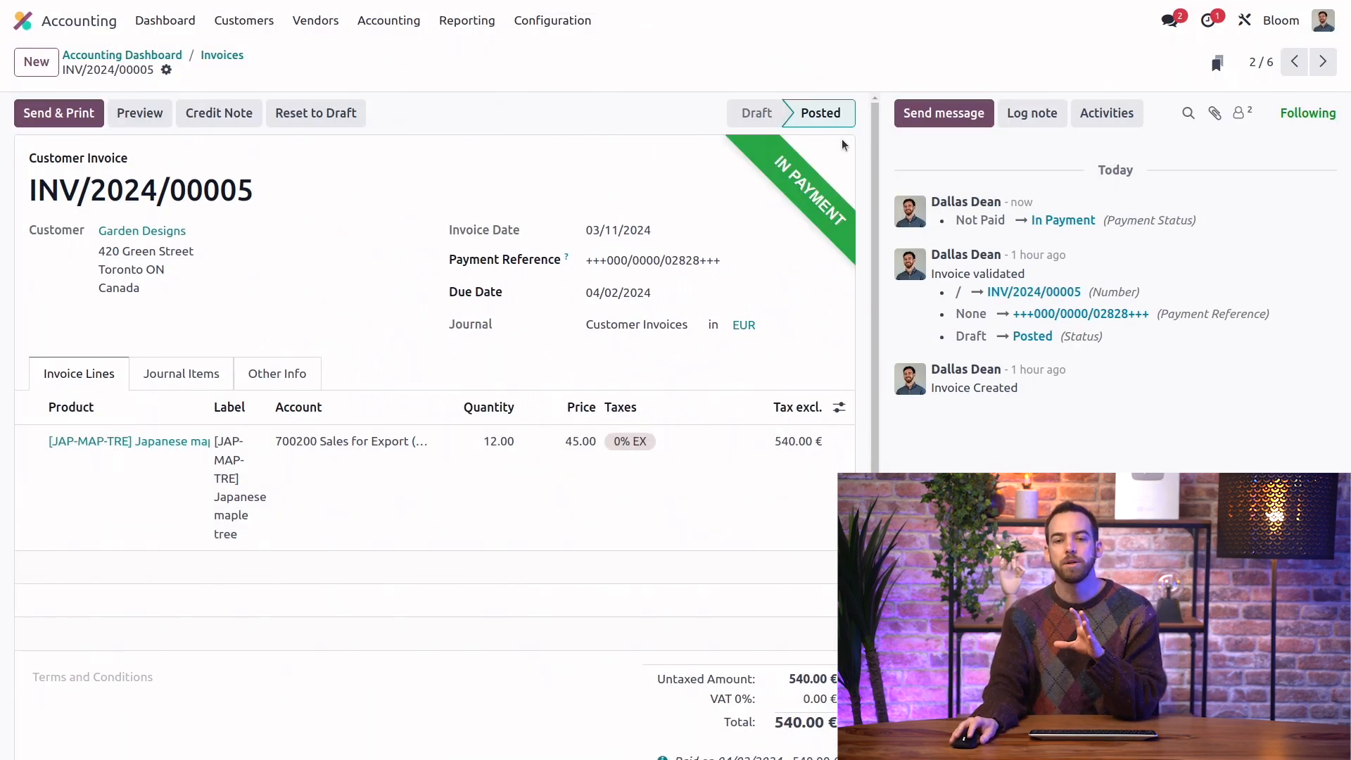
mouse_move(791, 290)
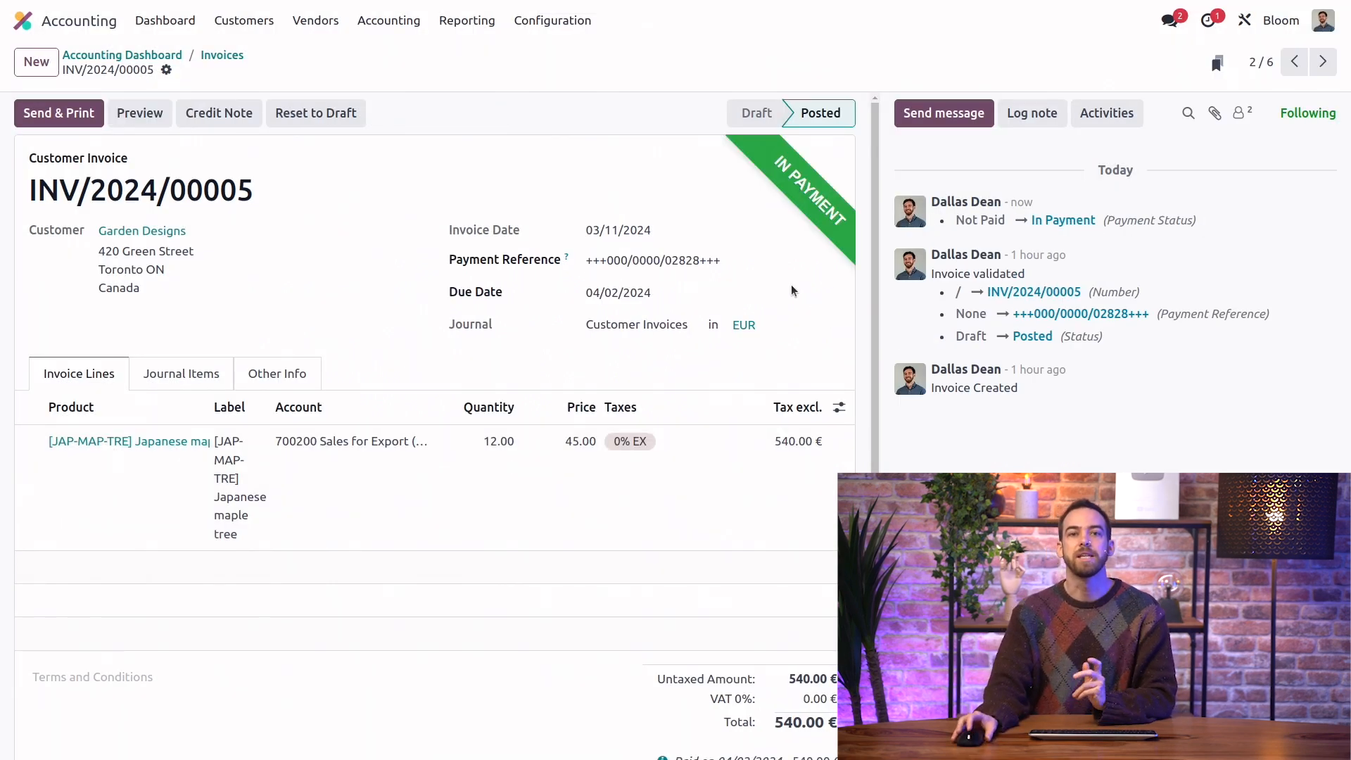
scroll(down, 3)
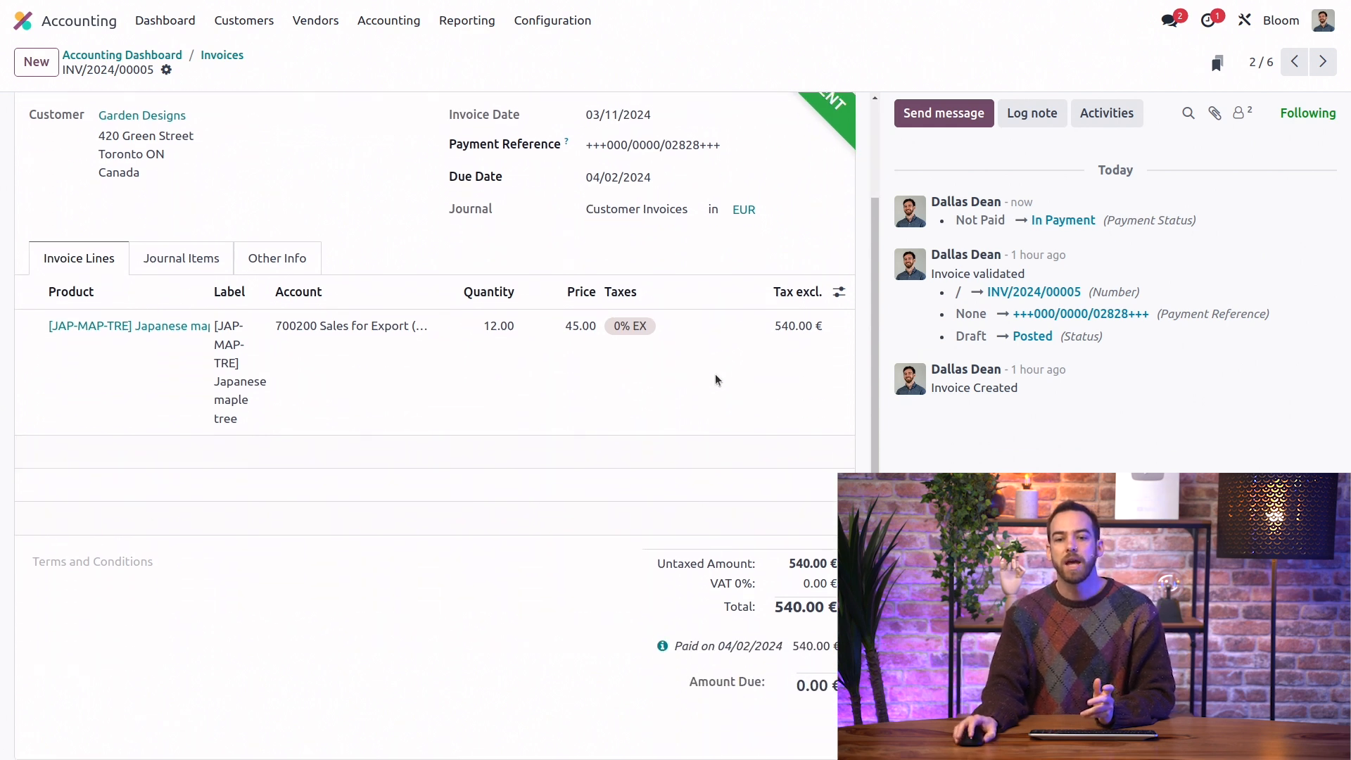
mouse_move(663, 646)
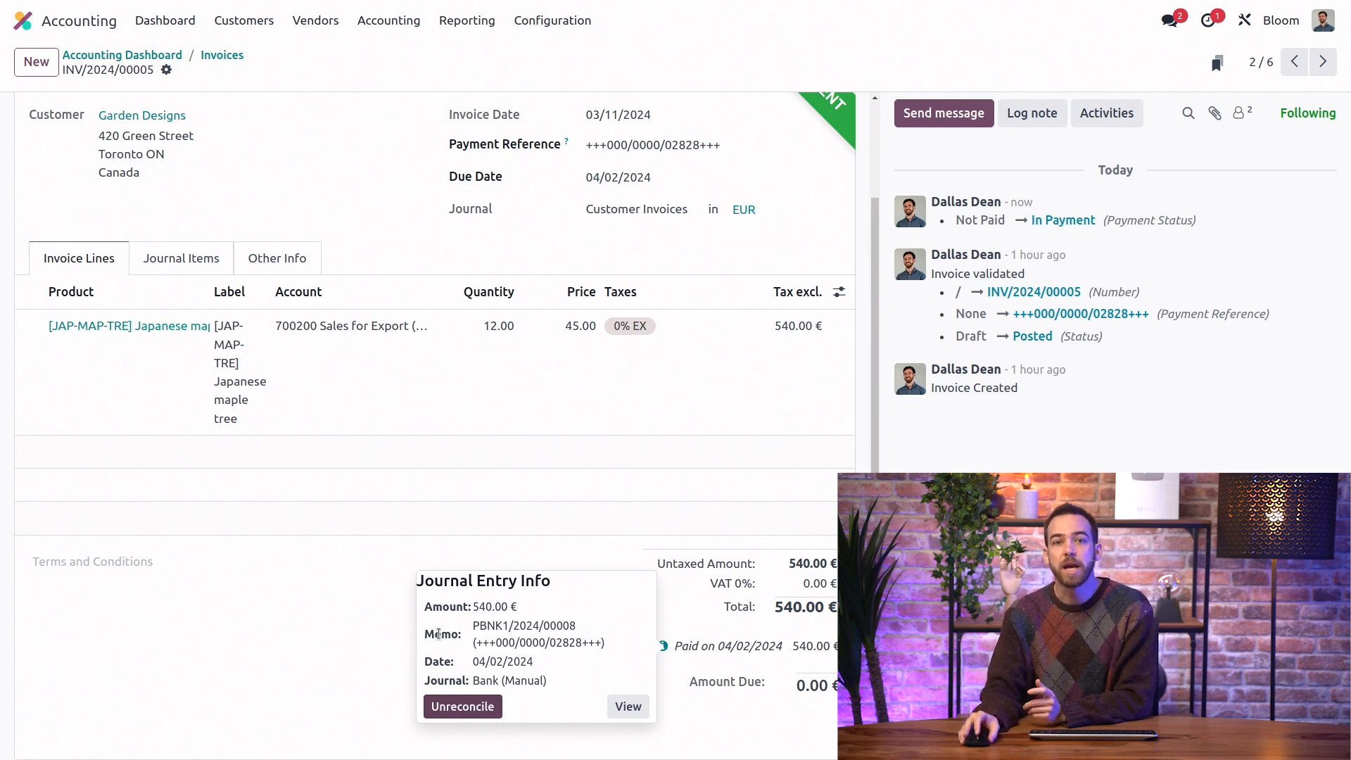
mouse_move(363, 543)
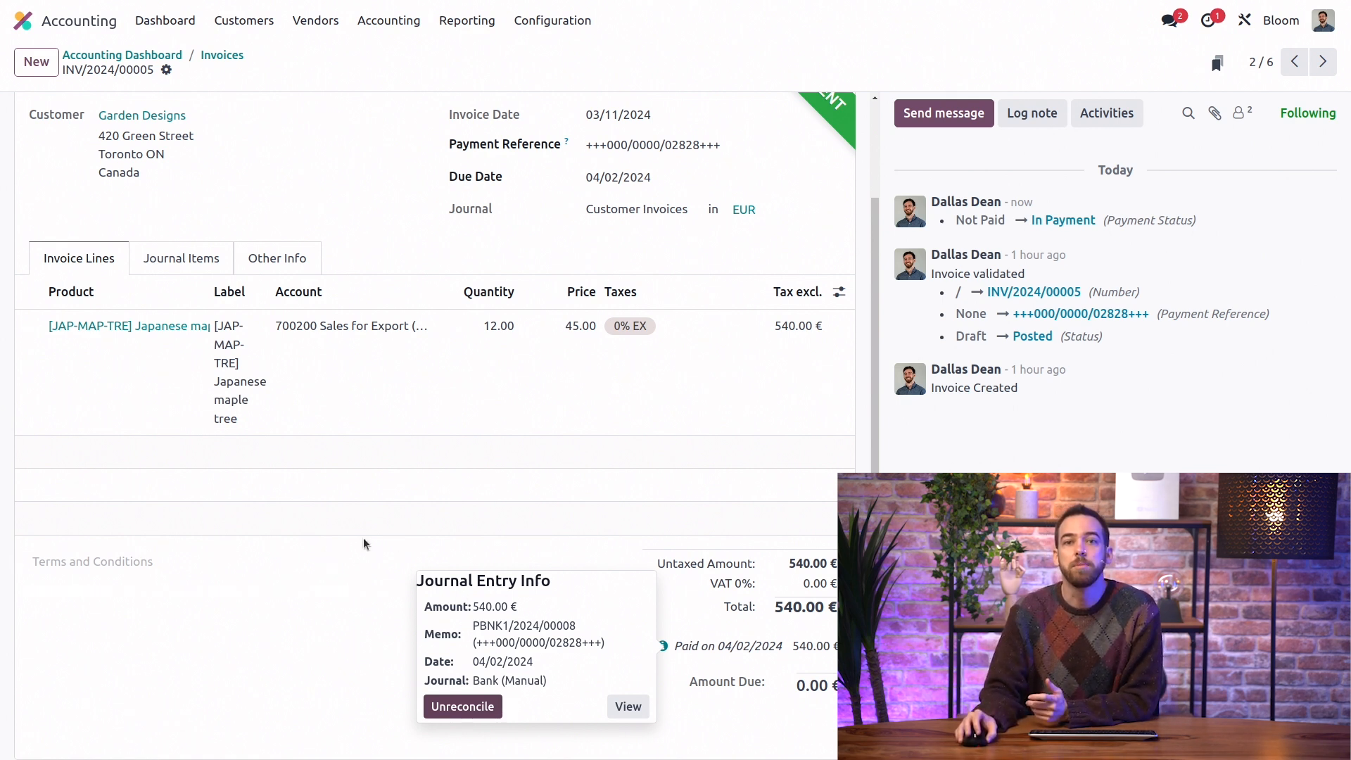
Reach the Customer Payments list via the Customers menu in the top bar
click(244, 20)
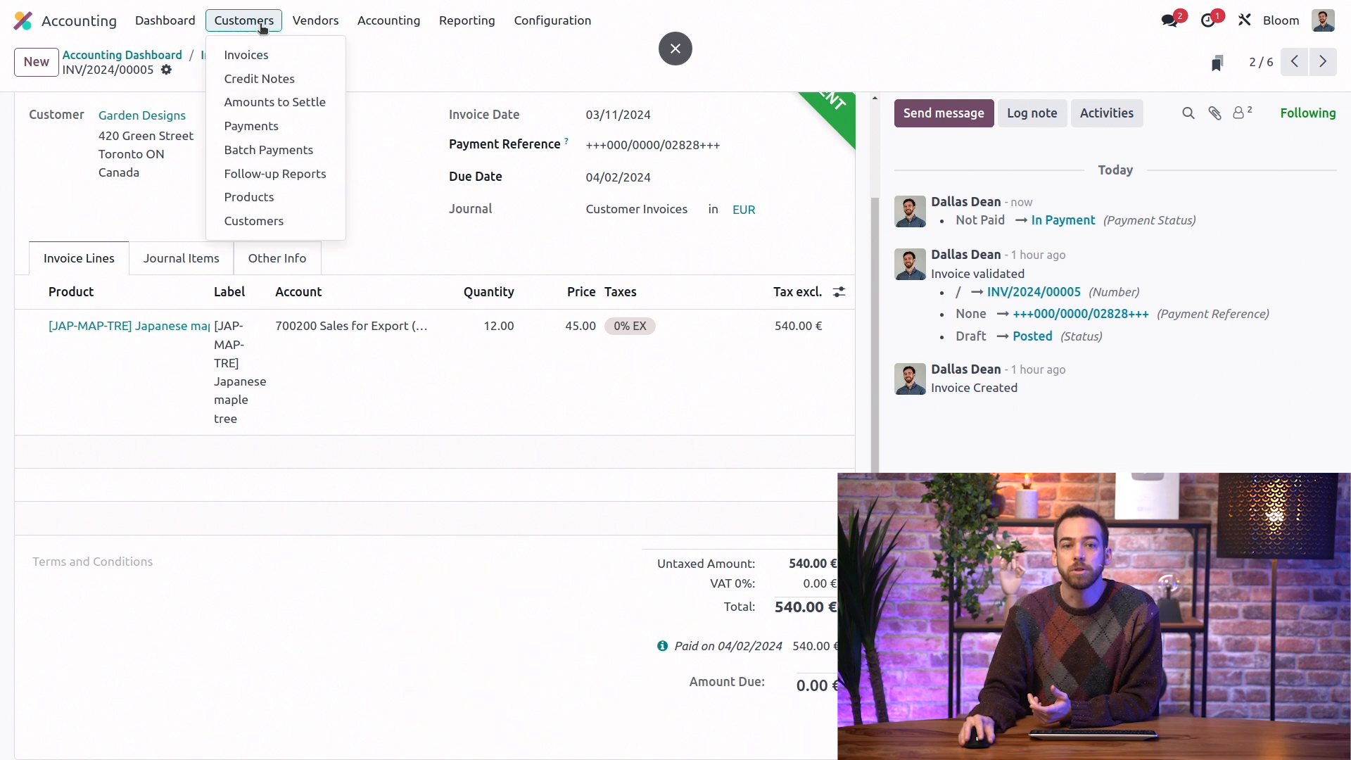
click(315, 20)
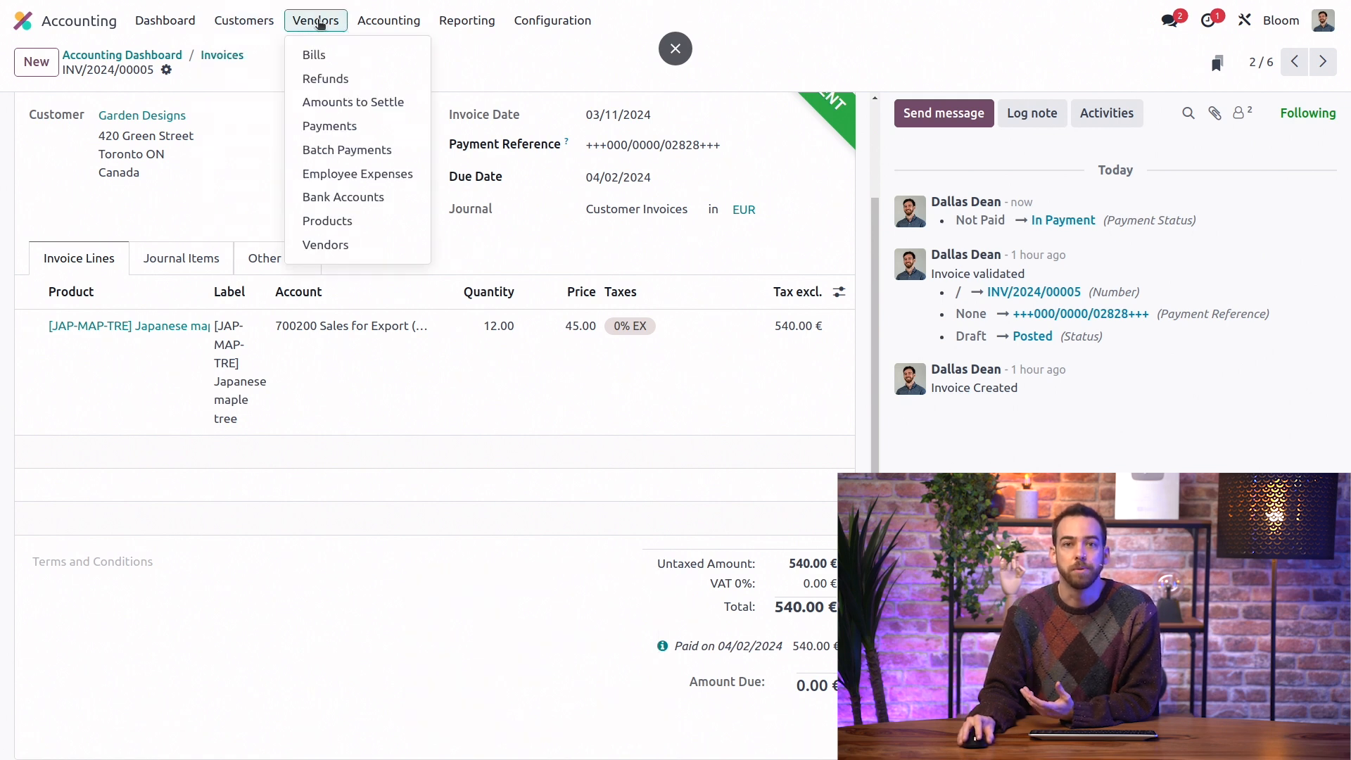
click(243, 20)
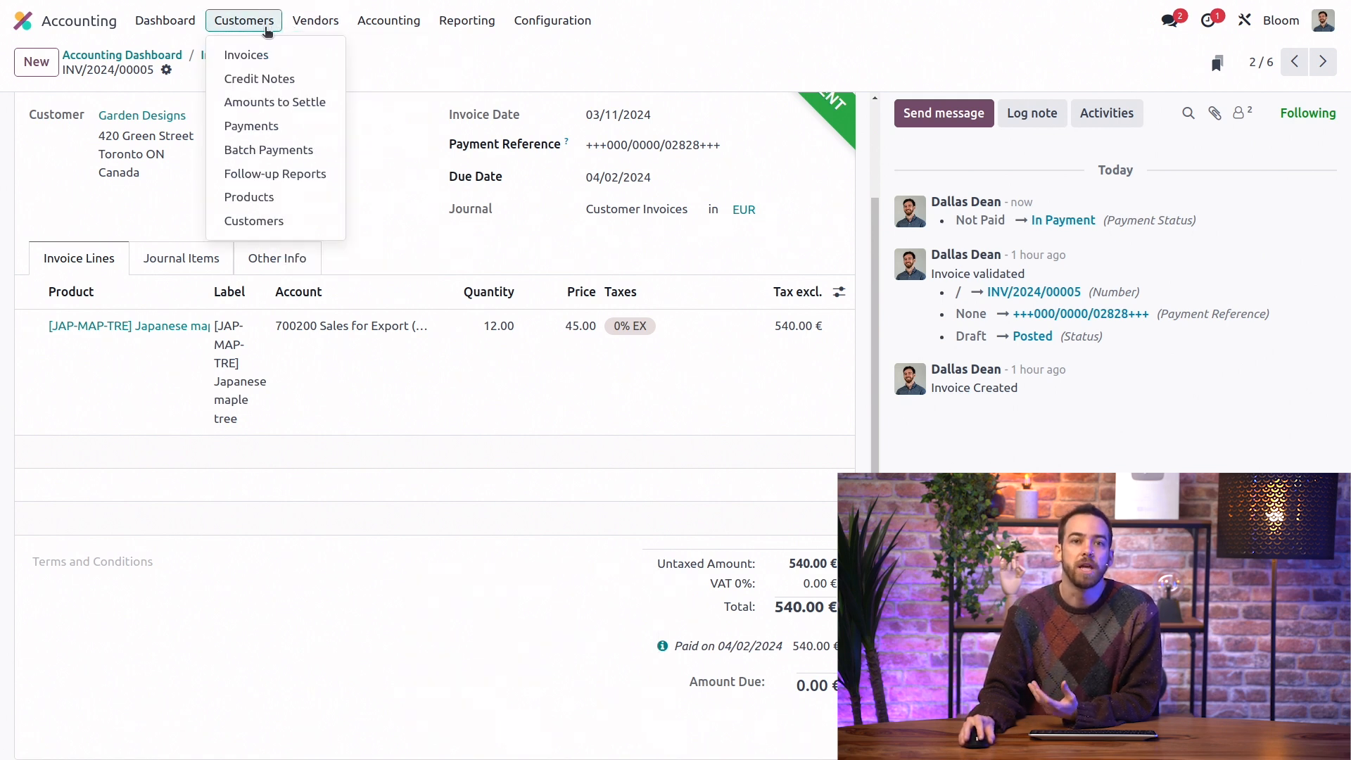
click(315, 20)
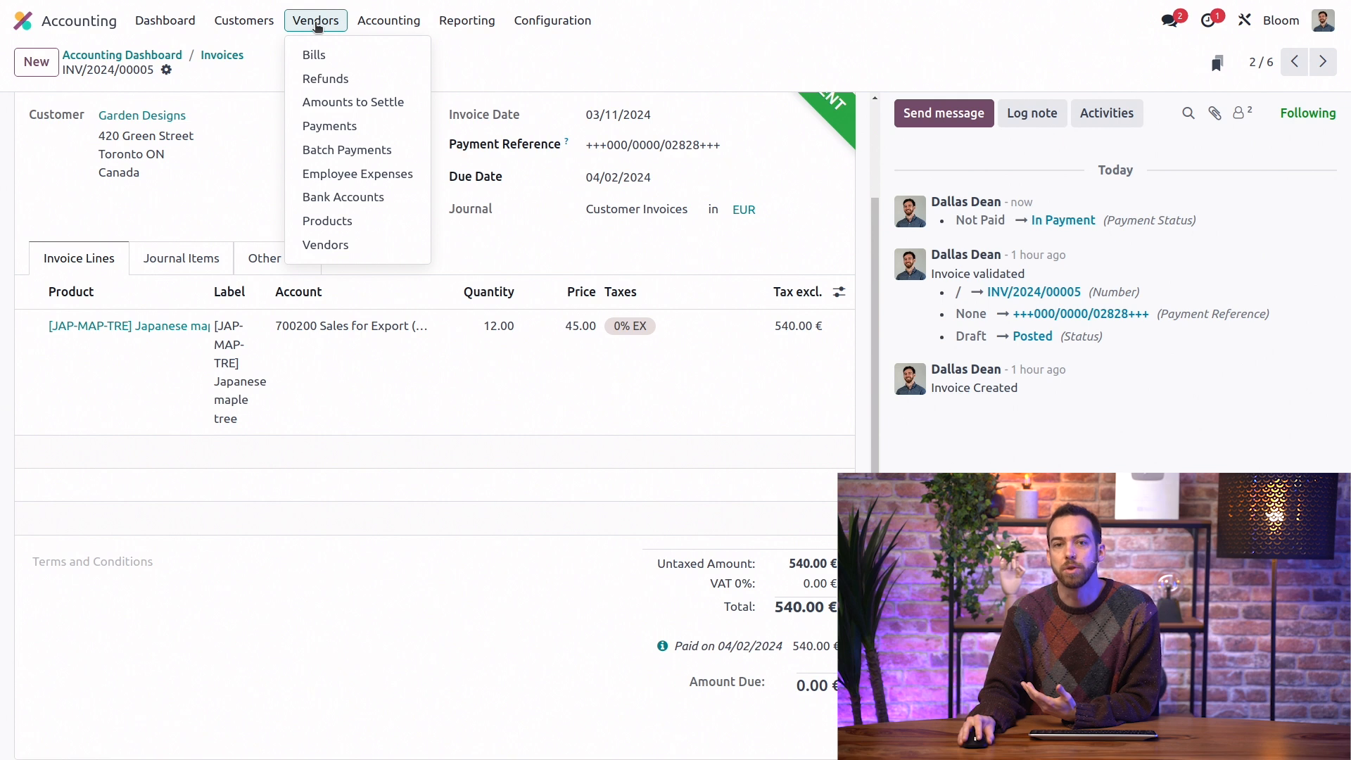
click(244, 20)
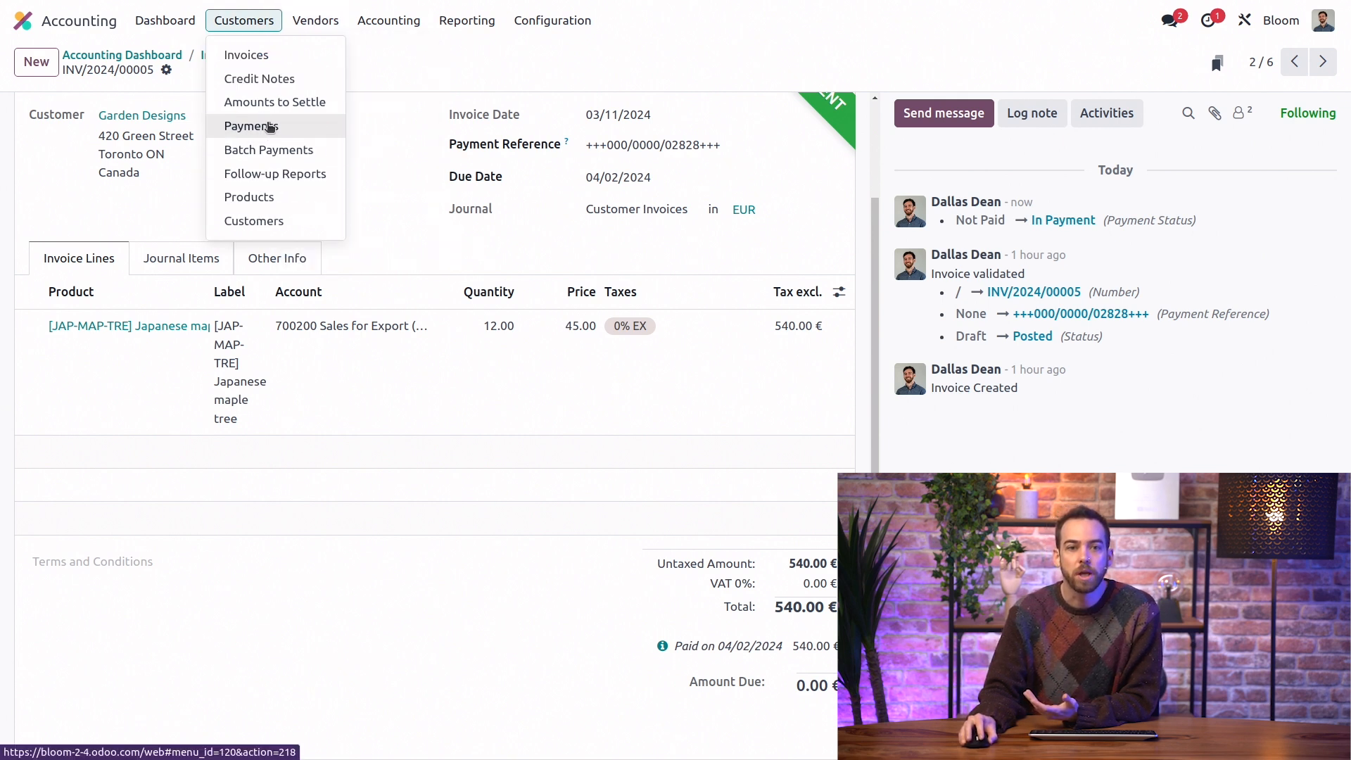
click(250, 125)
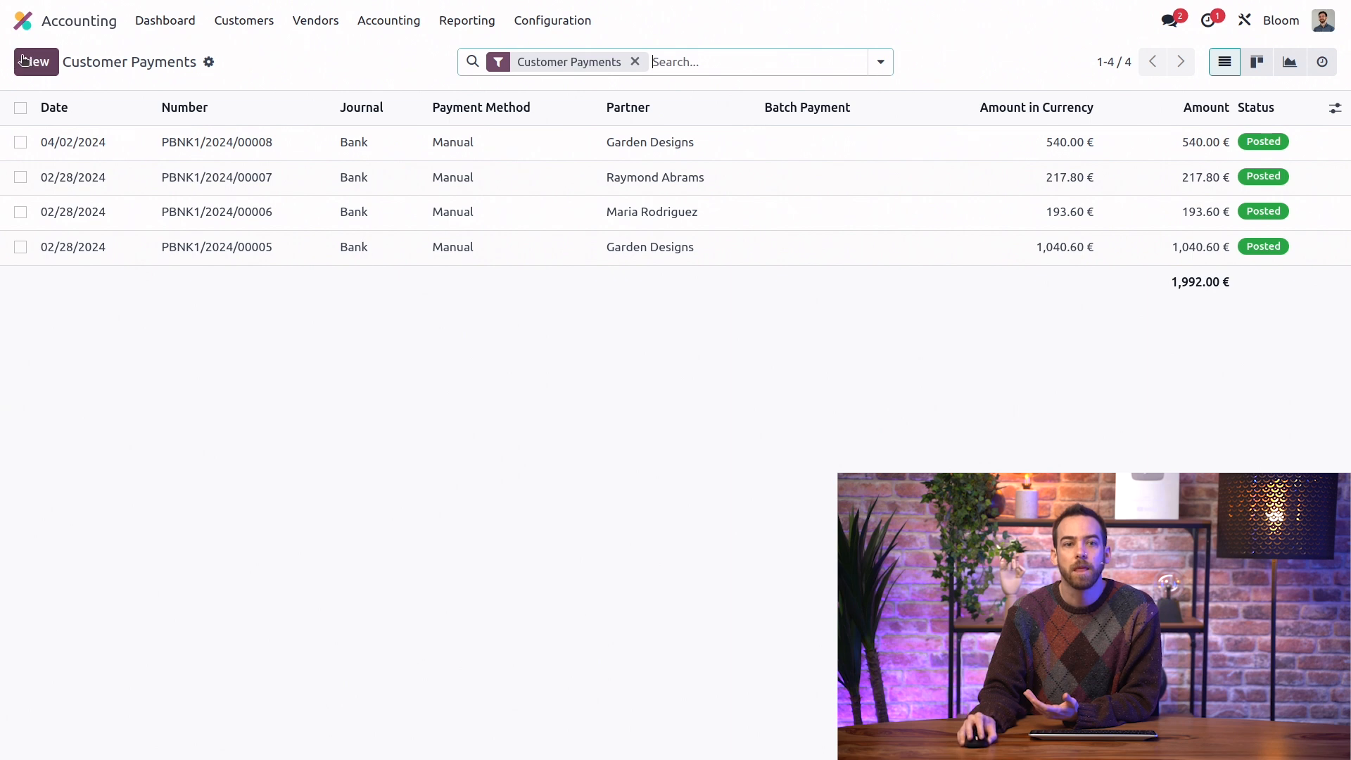
Create and confirm a new 302.50 € customer payment from Acres lawncare
click(35, 61)
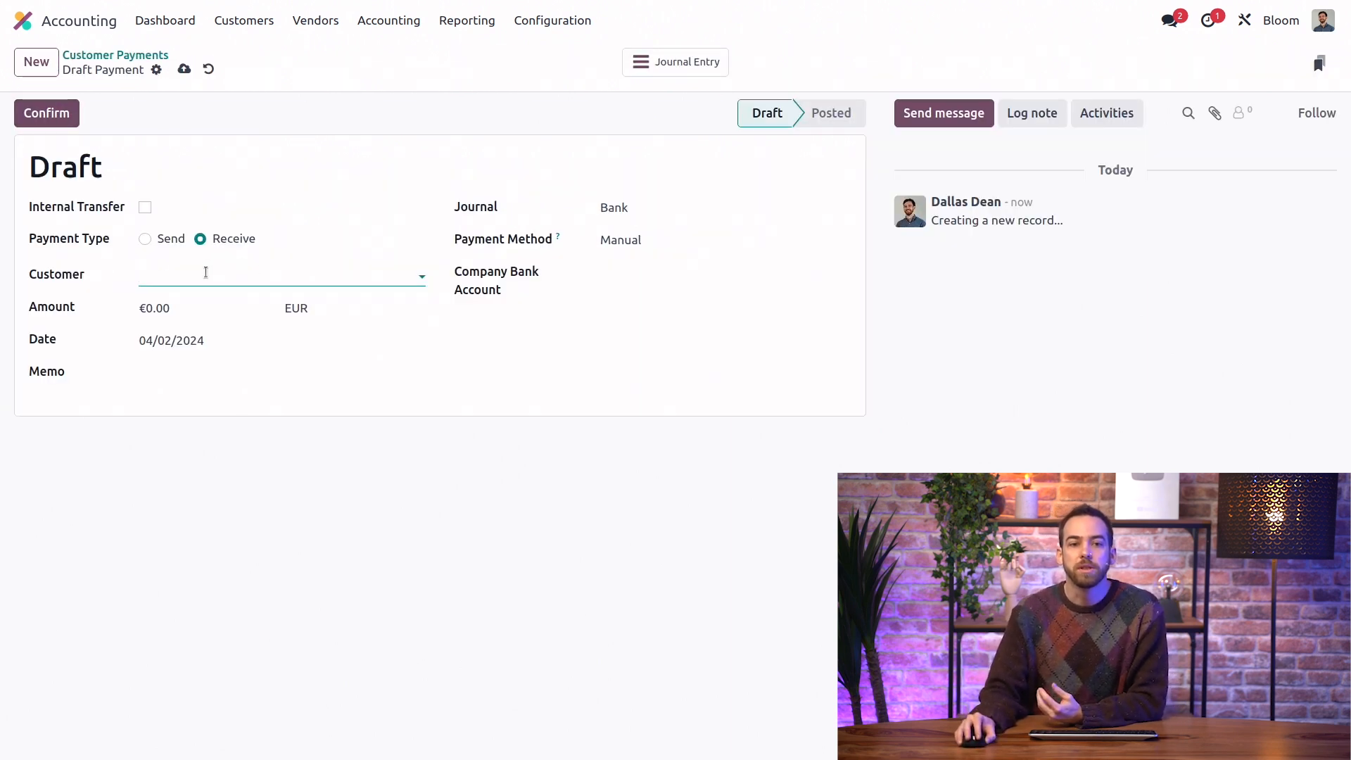
click(276, 275)
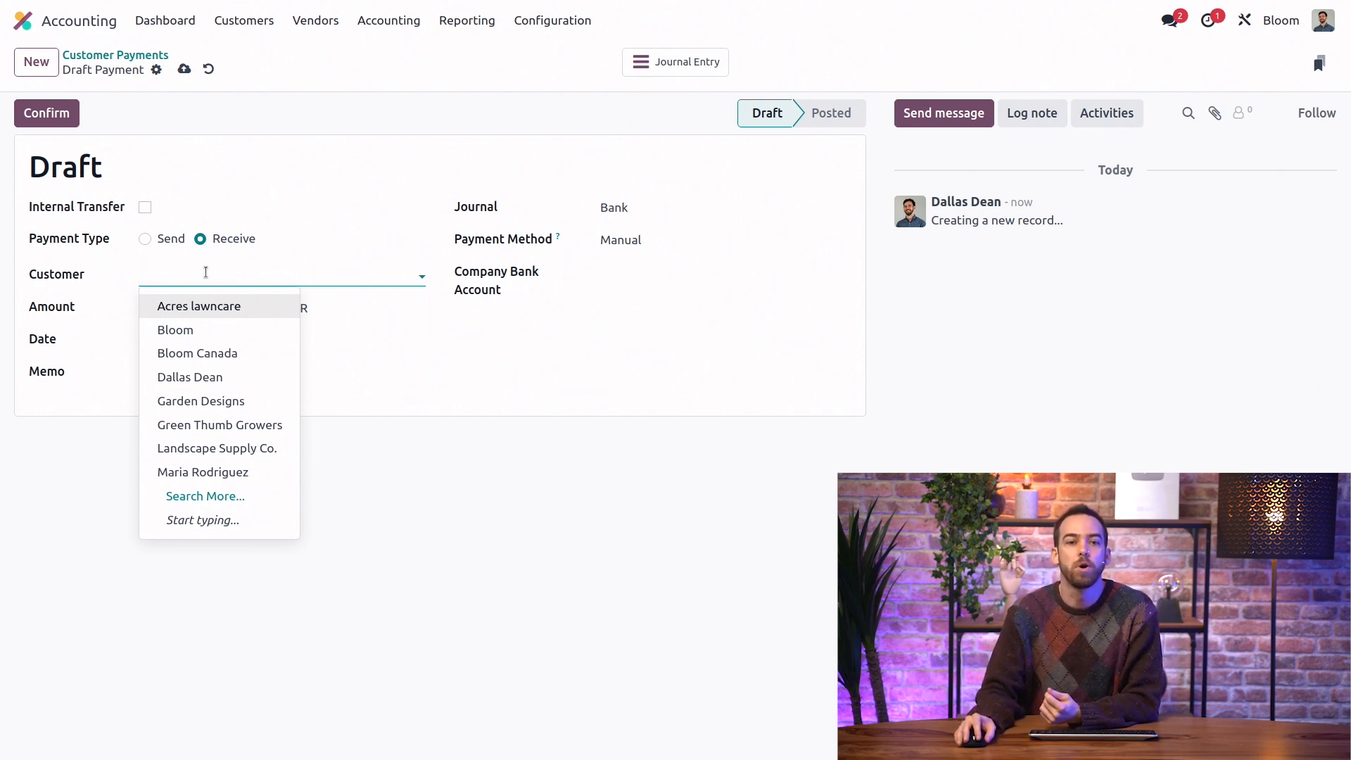
click(198, 305)
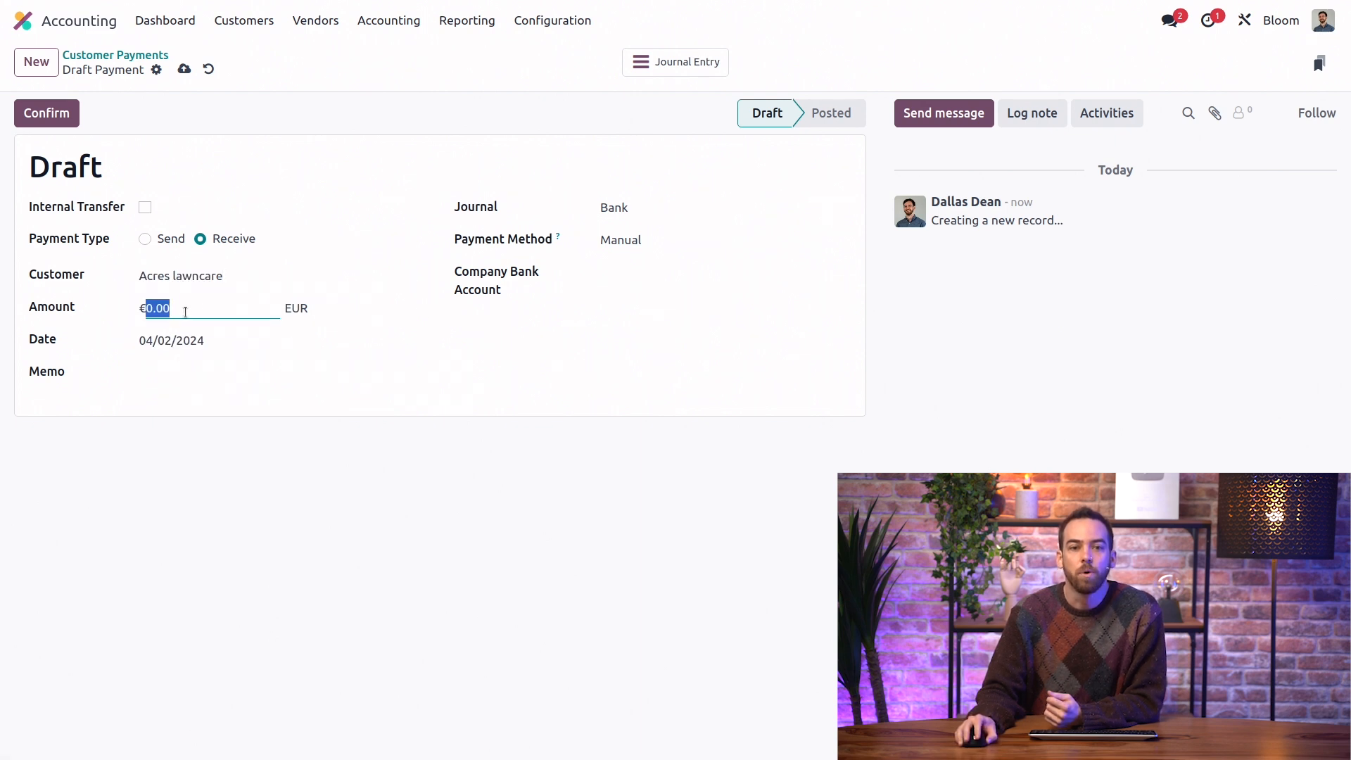
text(302)
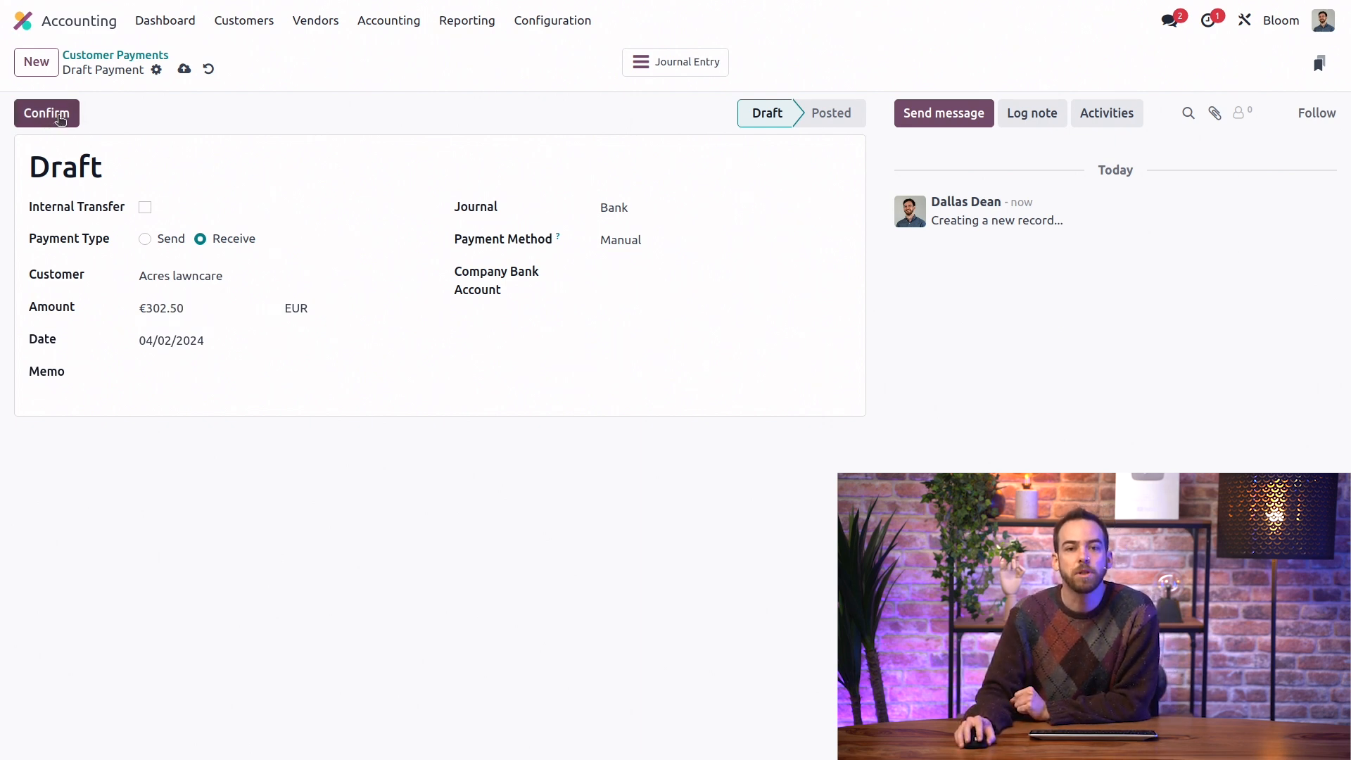
click(46, 113)
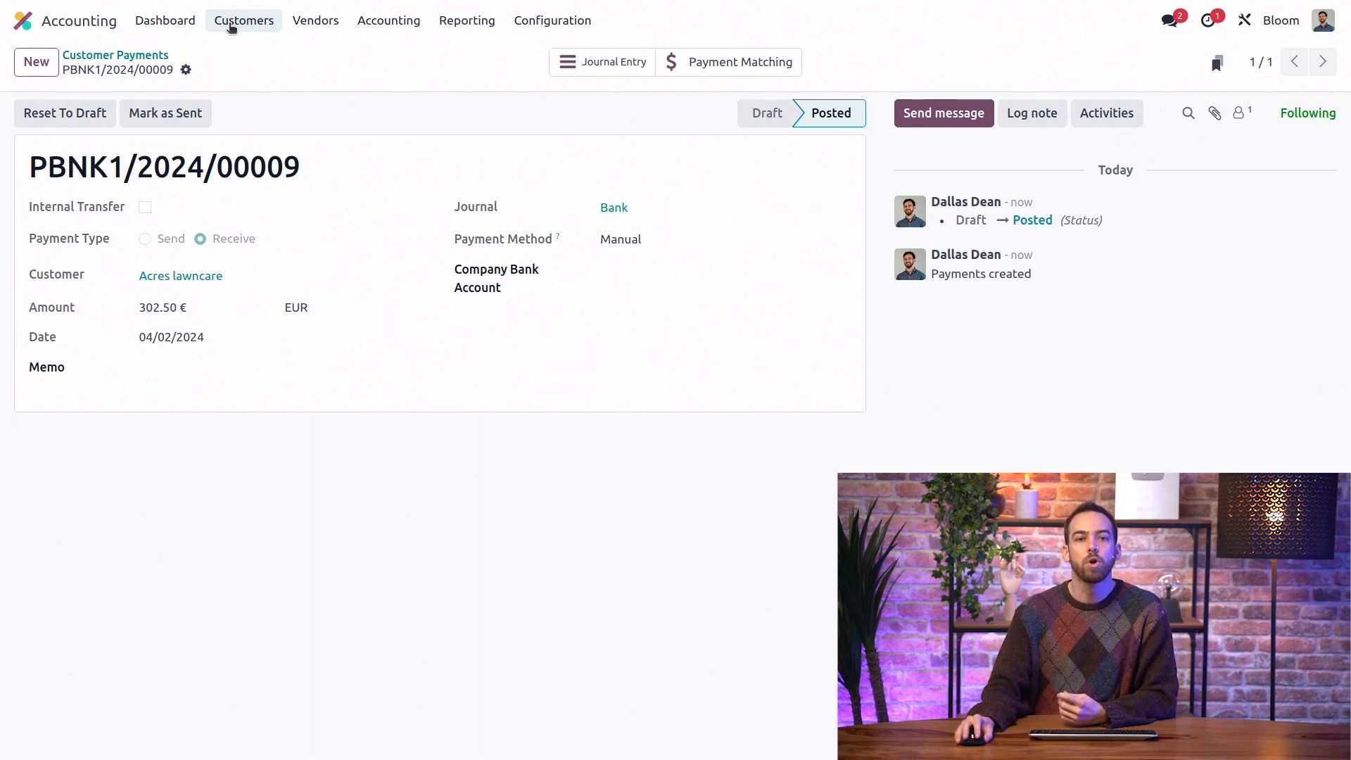
Add outstanding credit PBNK1/2024/00009 to INV/2024/00004 and view the 'Paid on' info
click(243, 20)
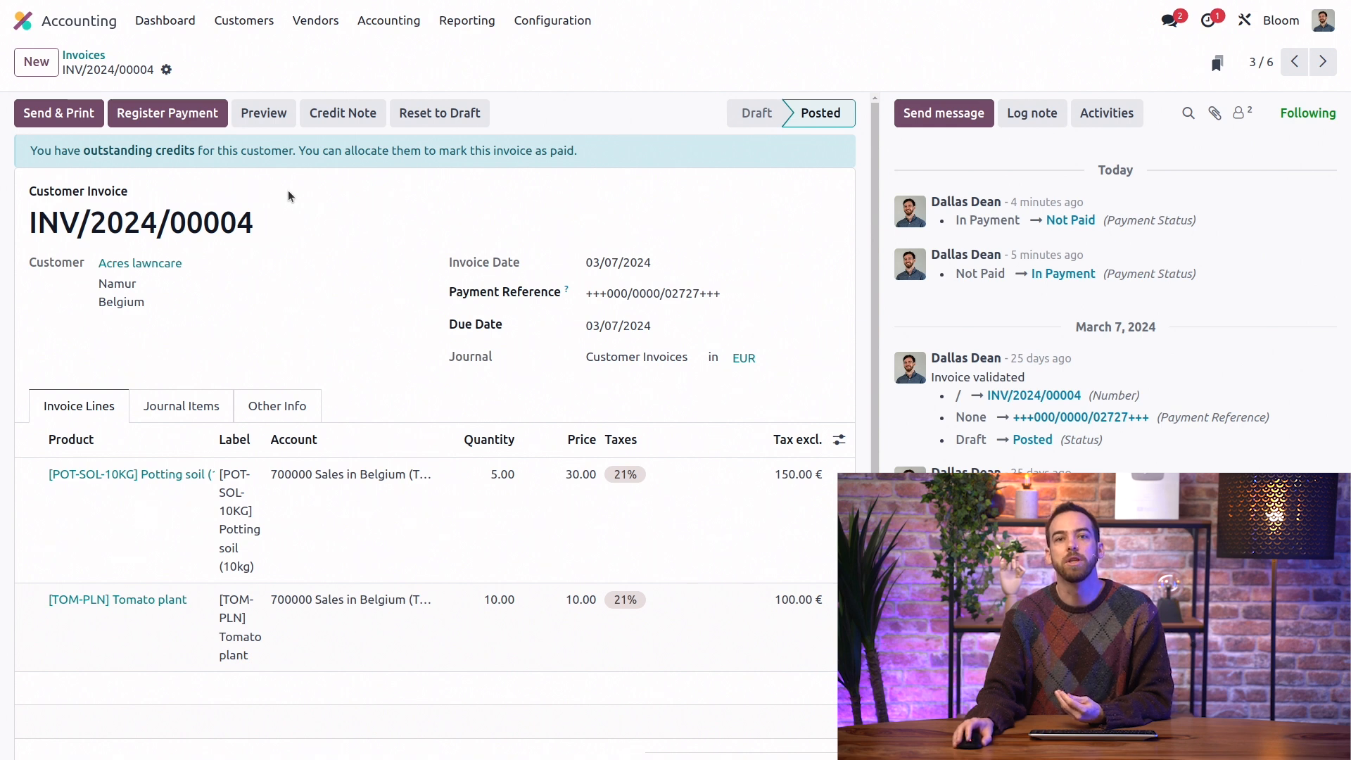
scroll(down, 3)
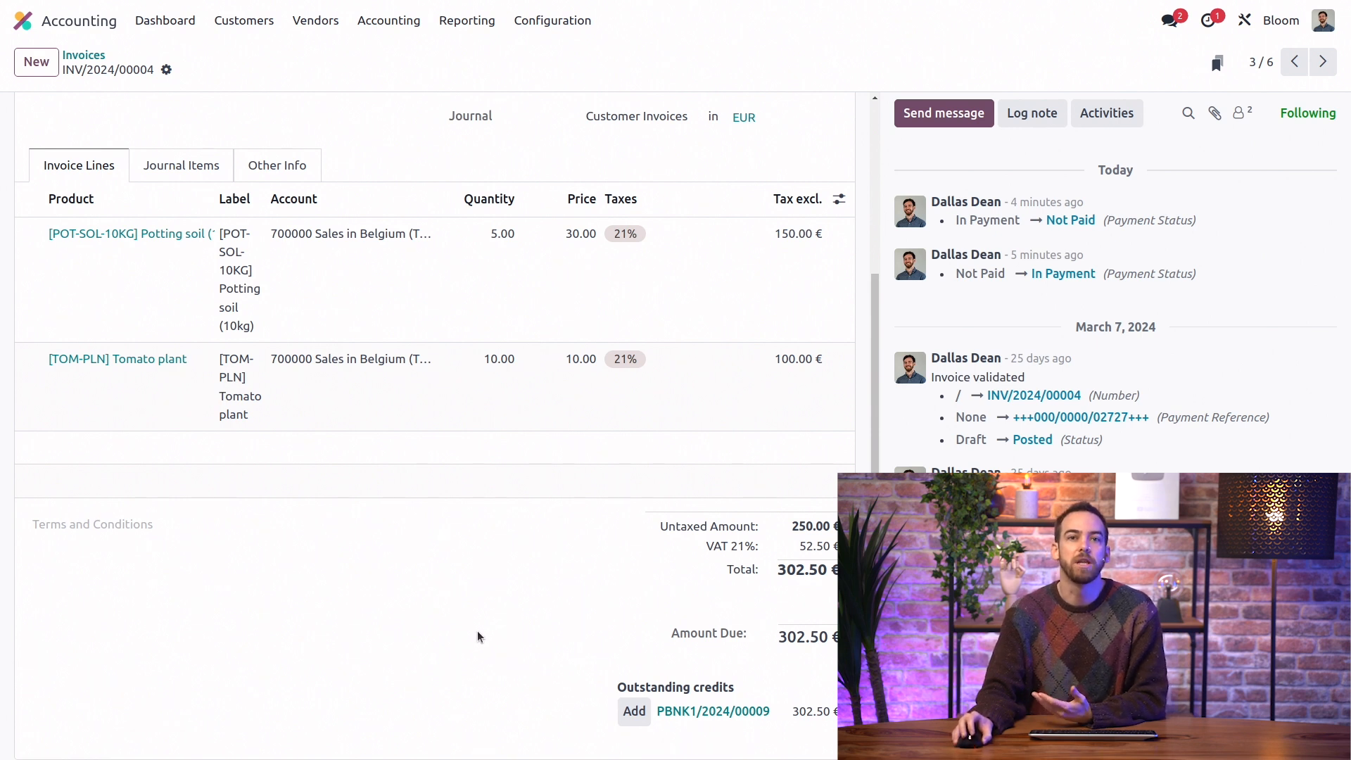
mouse_move(604, 727)
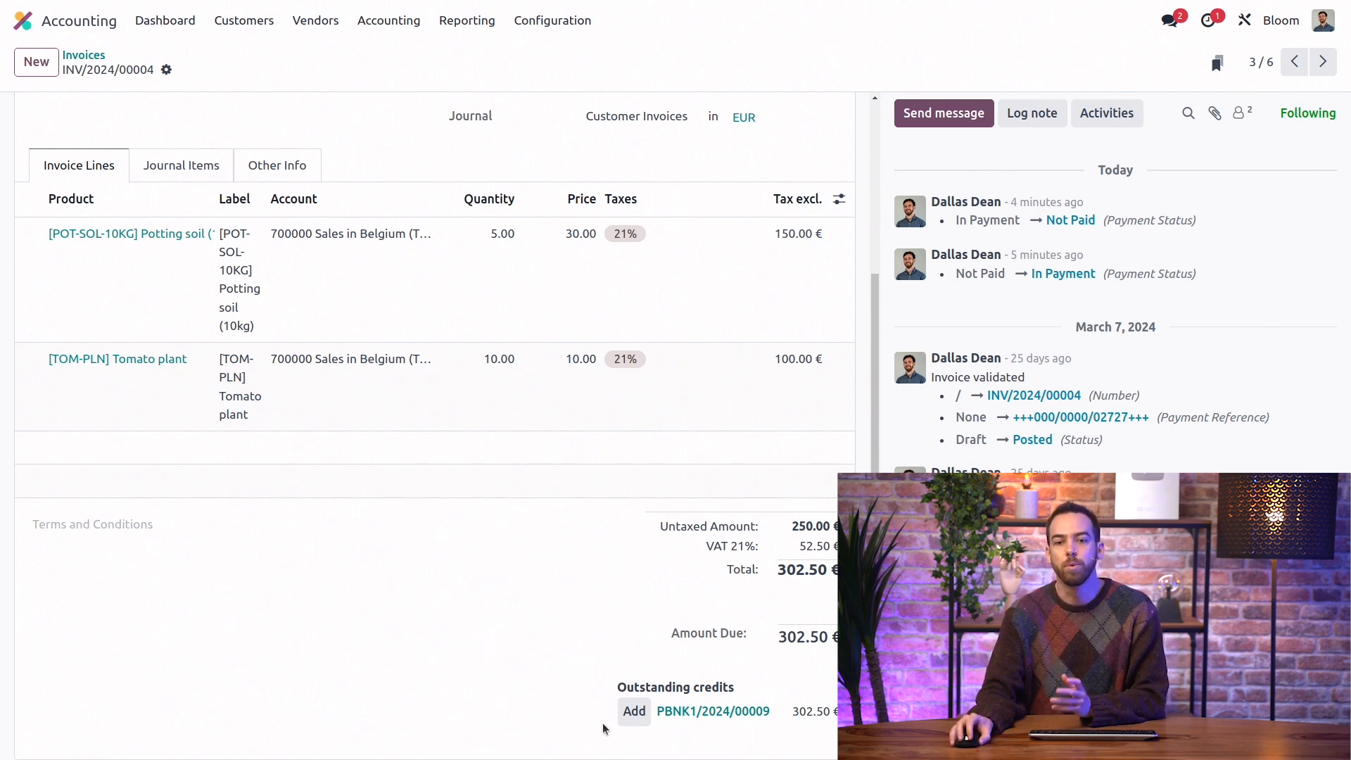
mouse_move(634, 711)
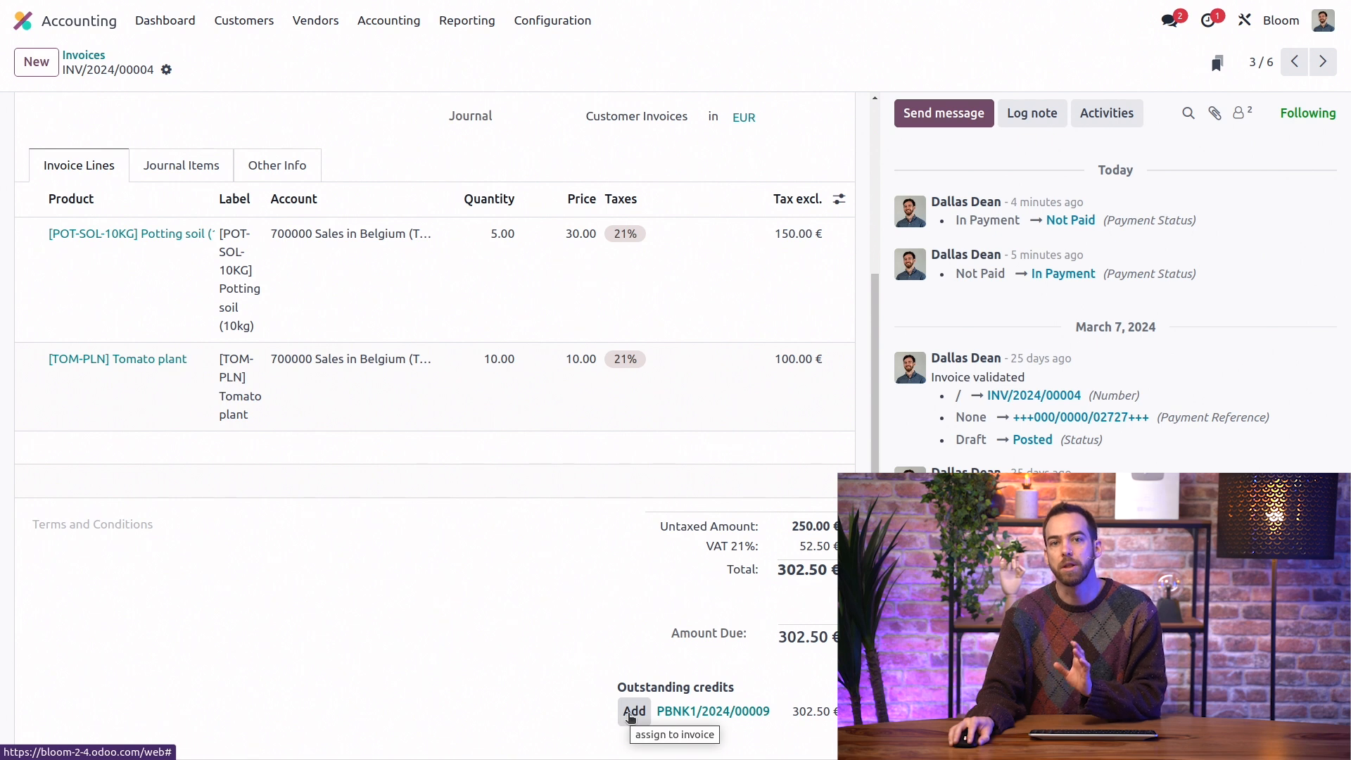
click(634, 711)
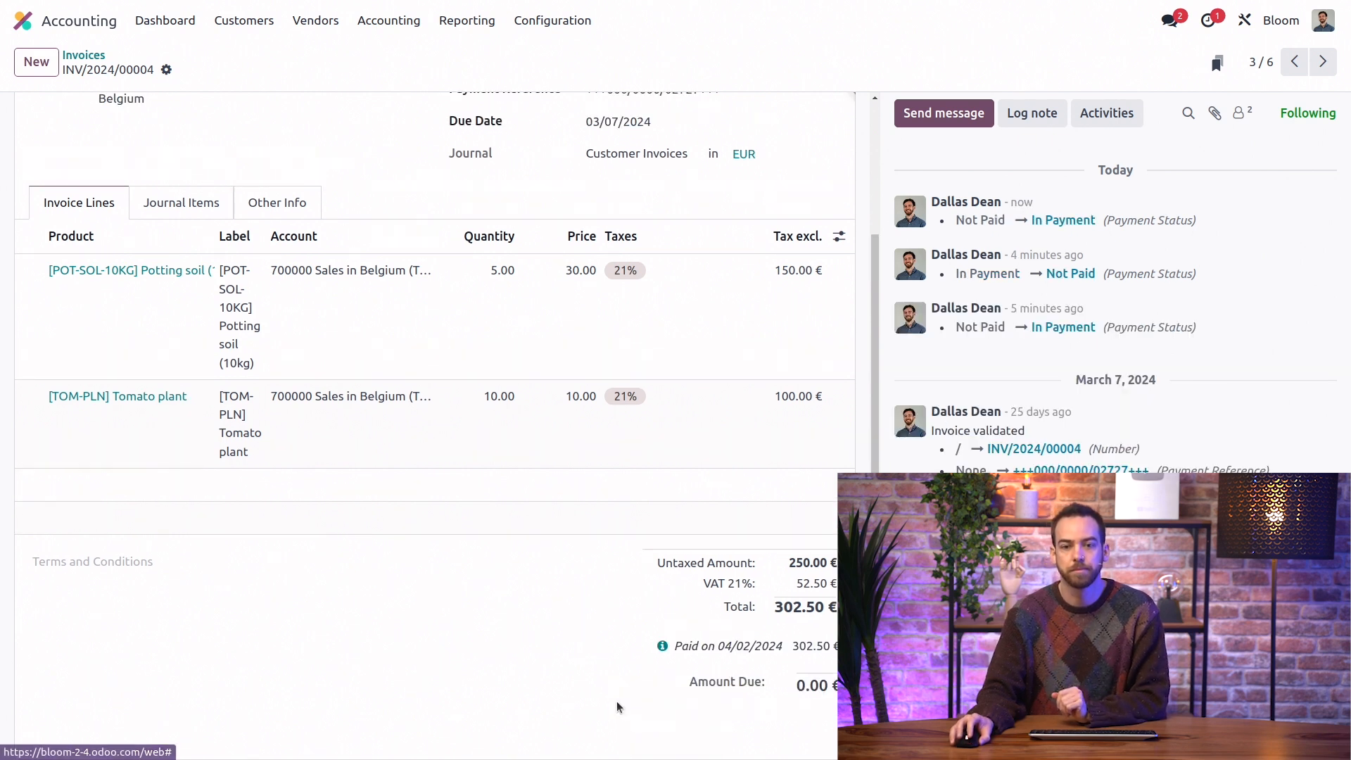
mouse_move(661, 646)
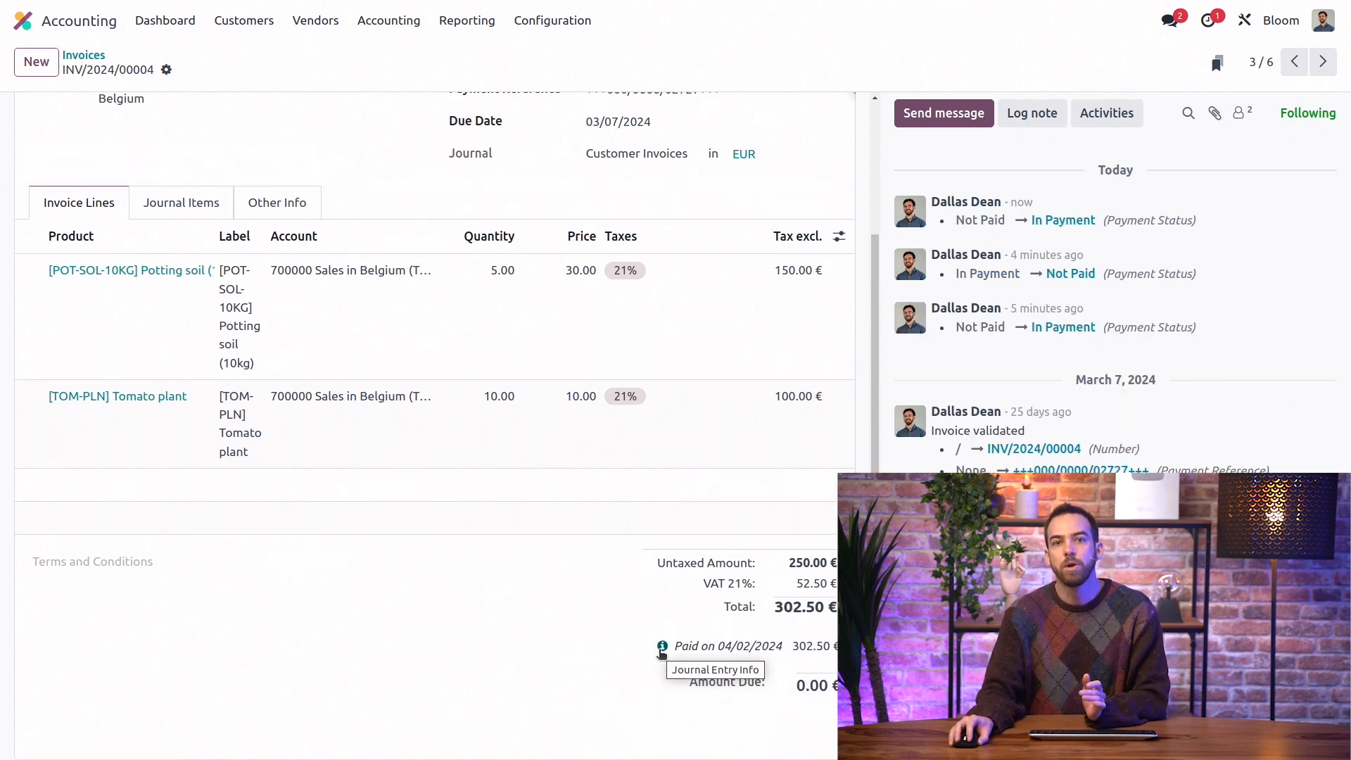
click(661, 648)
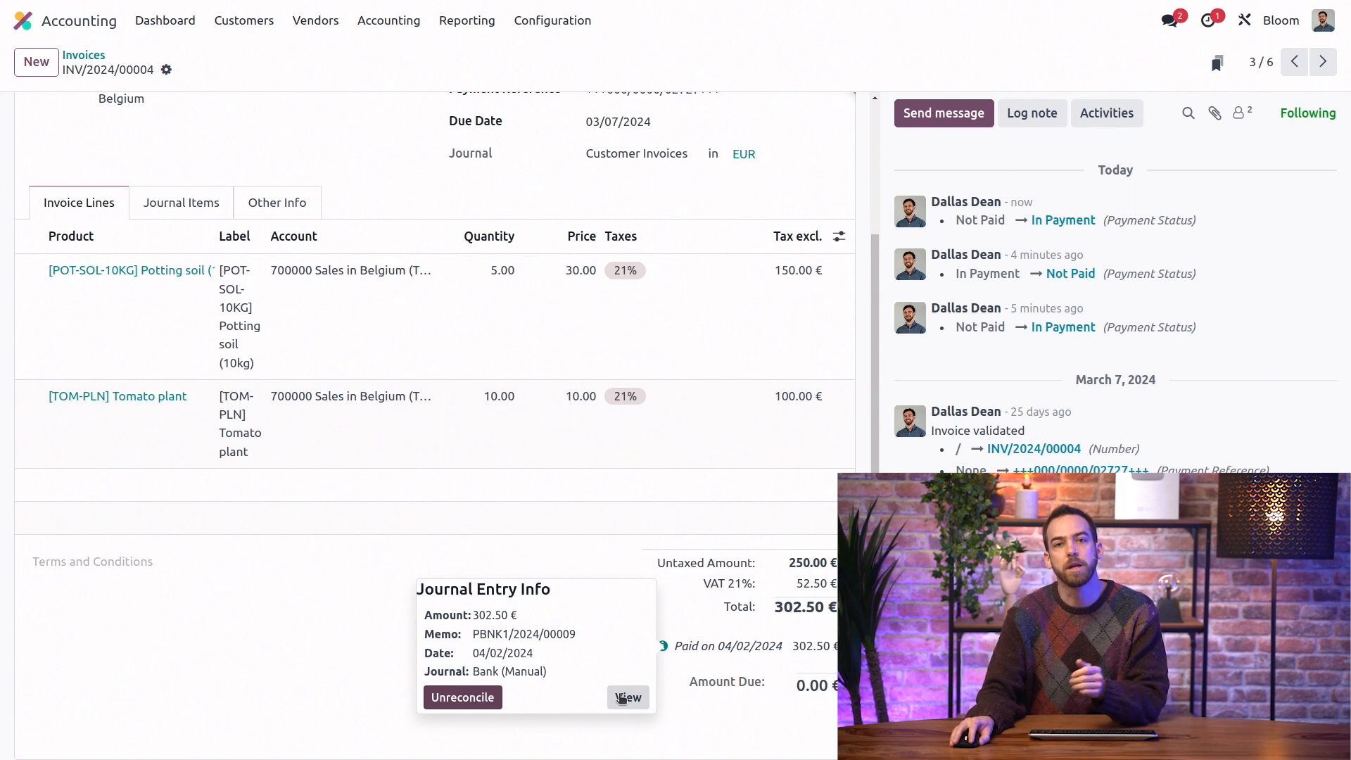
View payment PBNK1/2024/00009, its journal entry, and the reconciled items on 400000 Customers
click(627, 696)
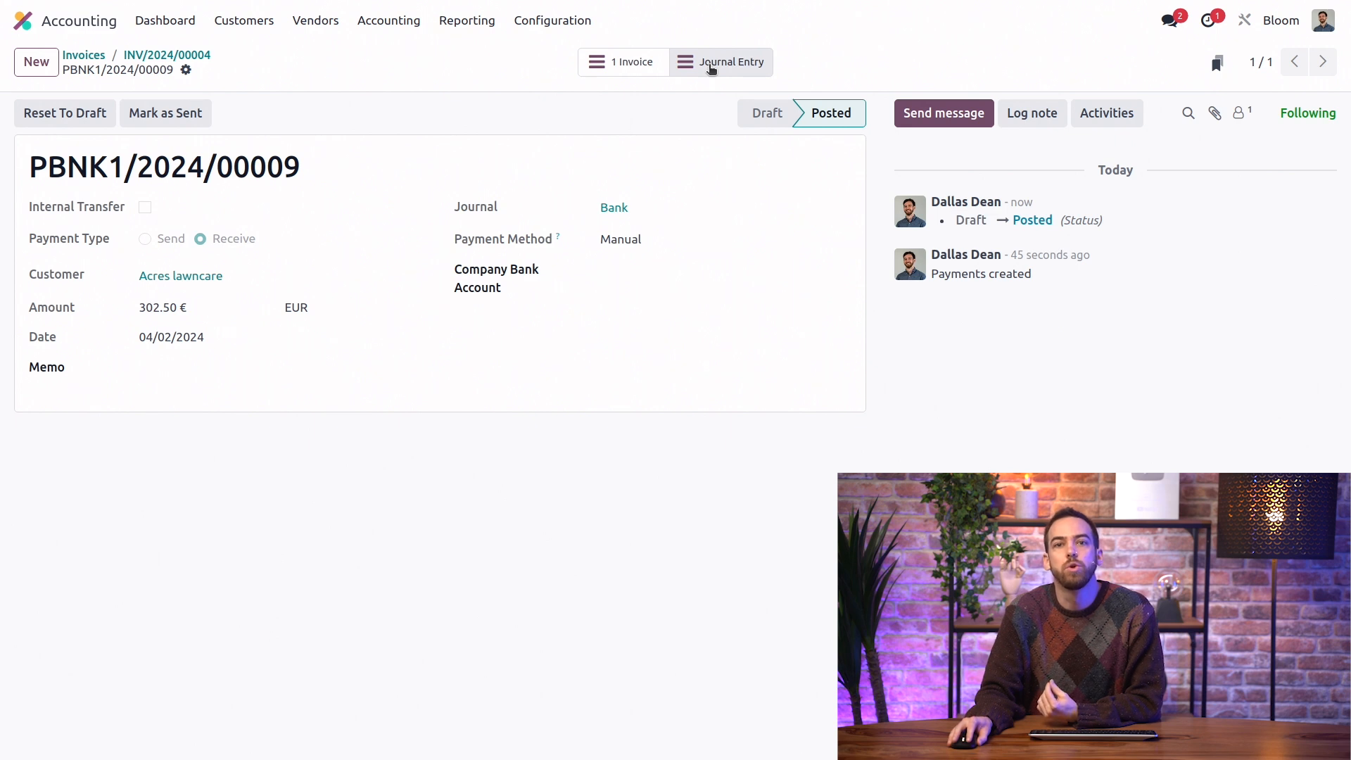
click(721, 62)
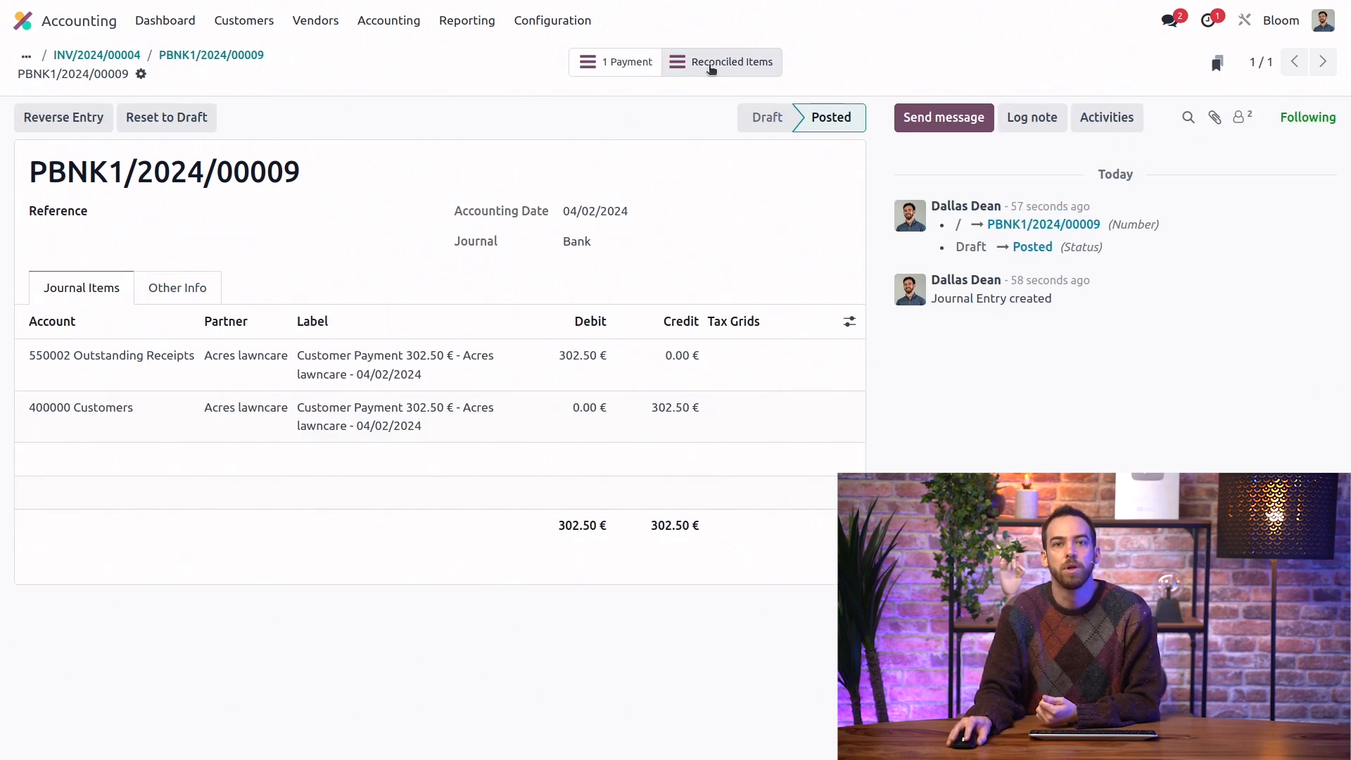
mouse_move(581, 297)
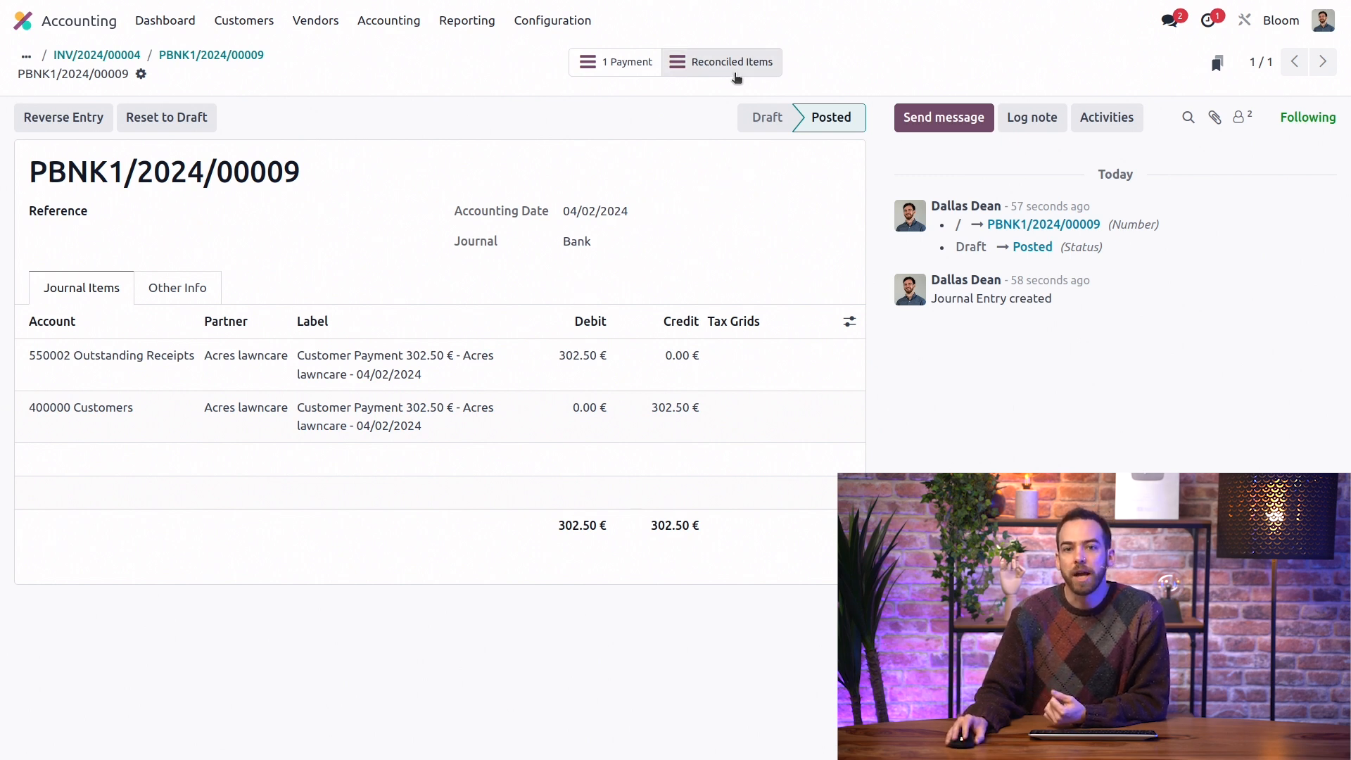
click(722, 60)
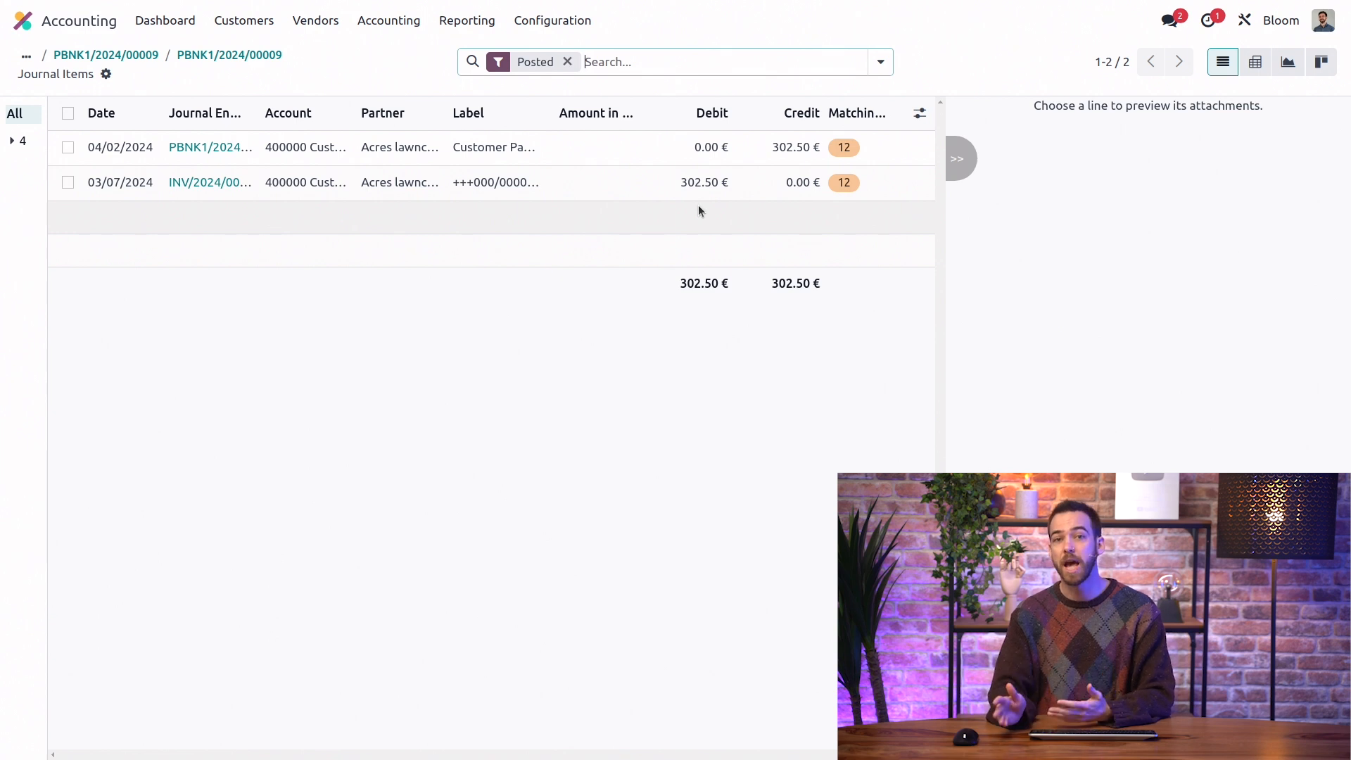
mouse_move(527, 365)
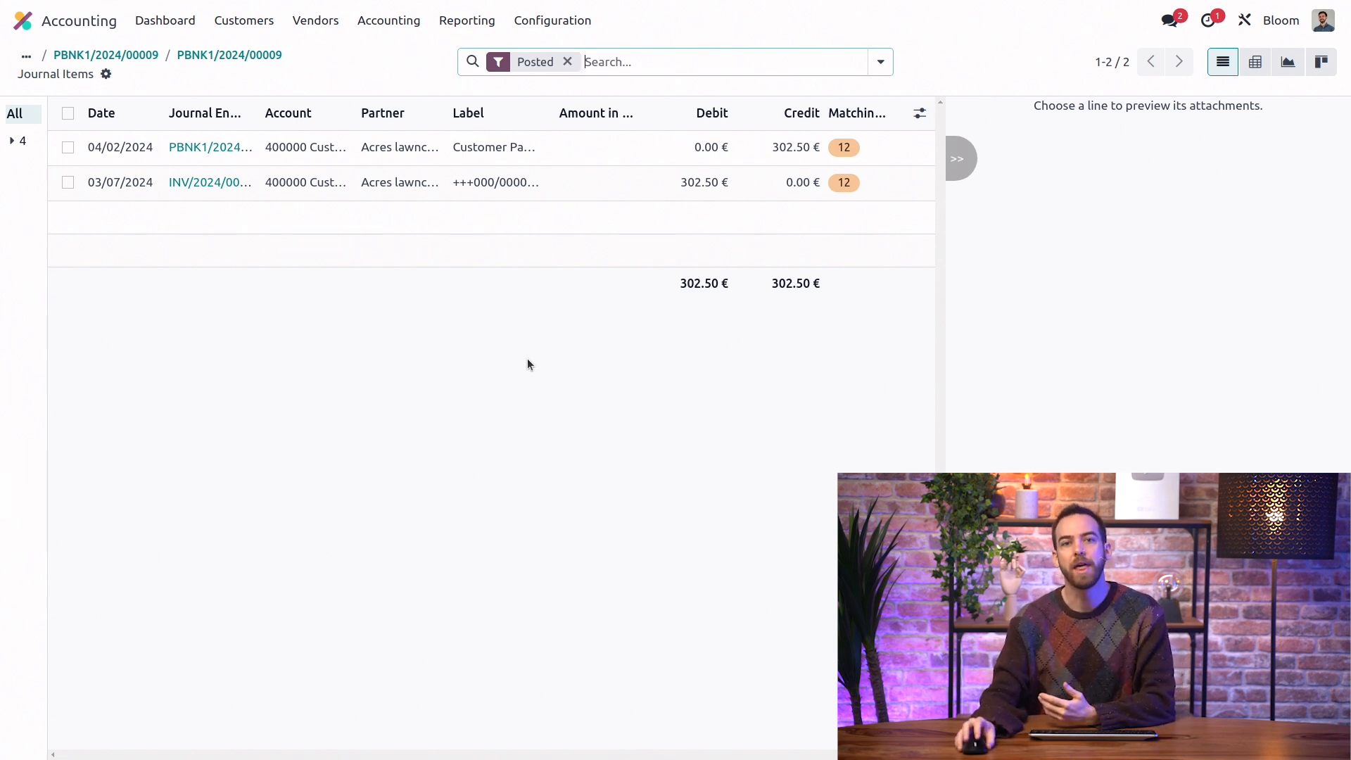
Reach the Cash journal's Incoming Payments settings from Configuration > Journals
click(551, 20)
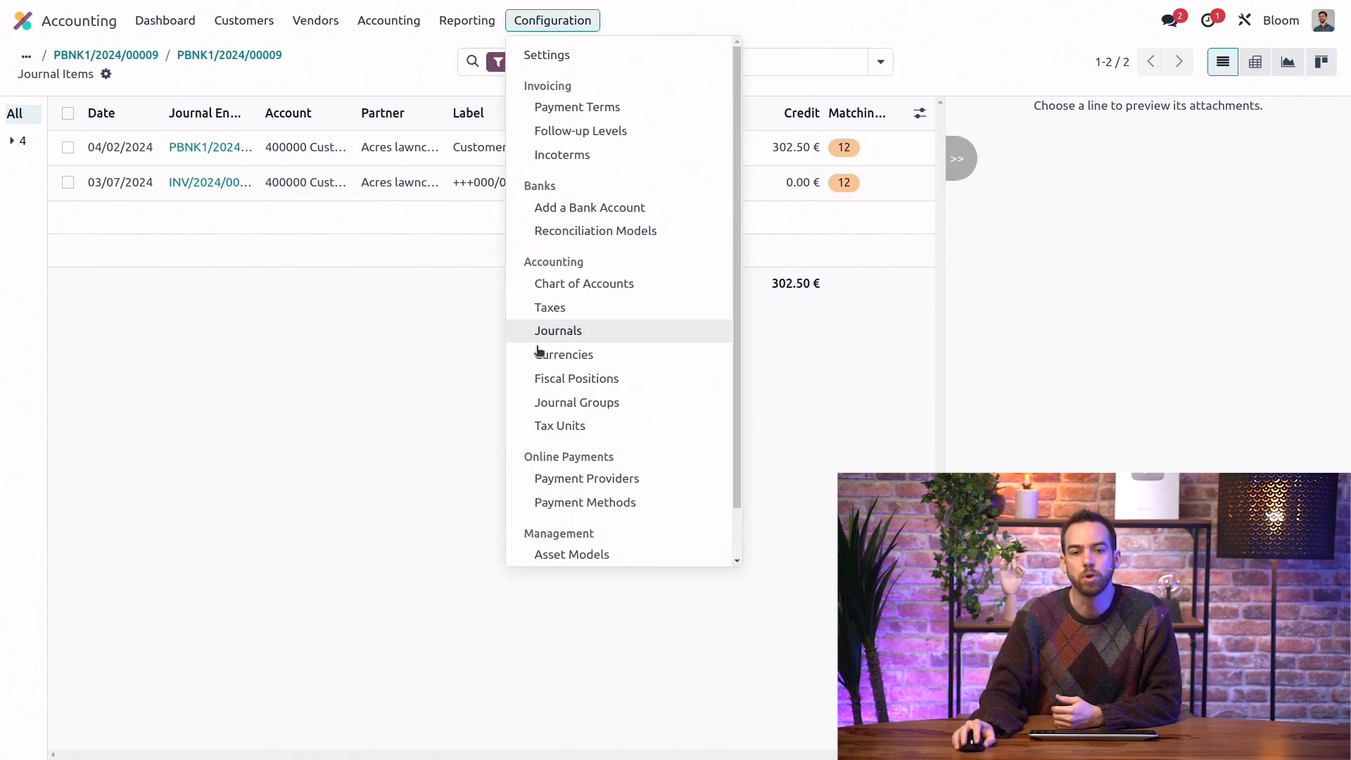
click(558, 331)
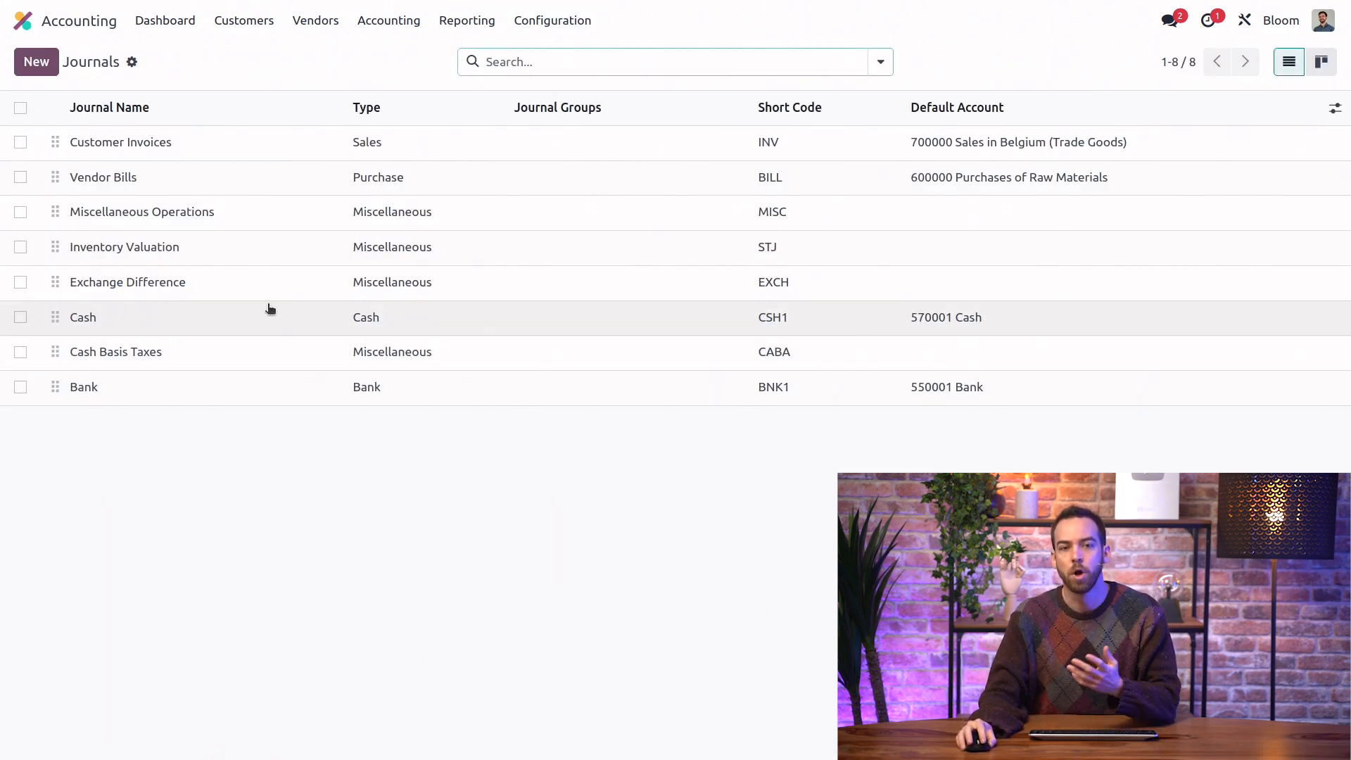
click(83, 316)
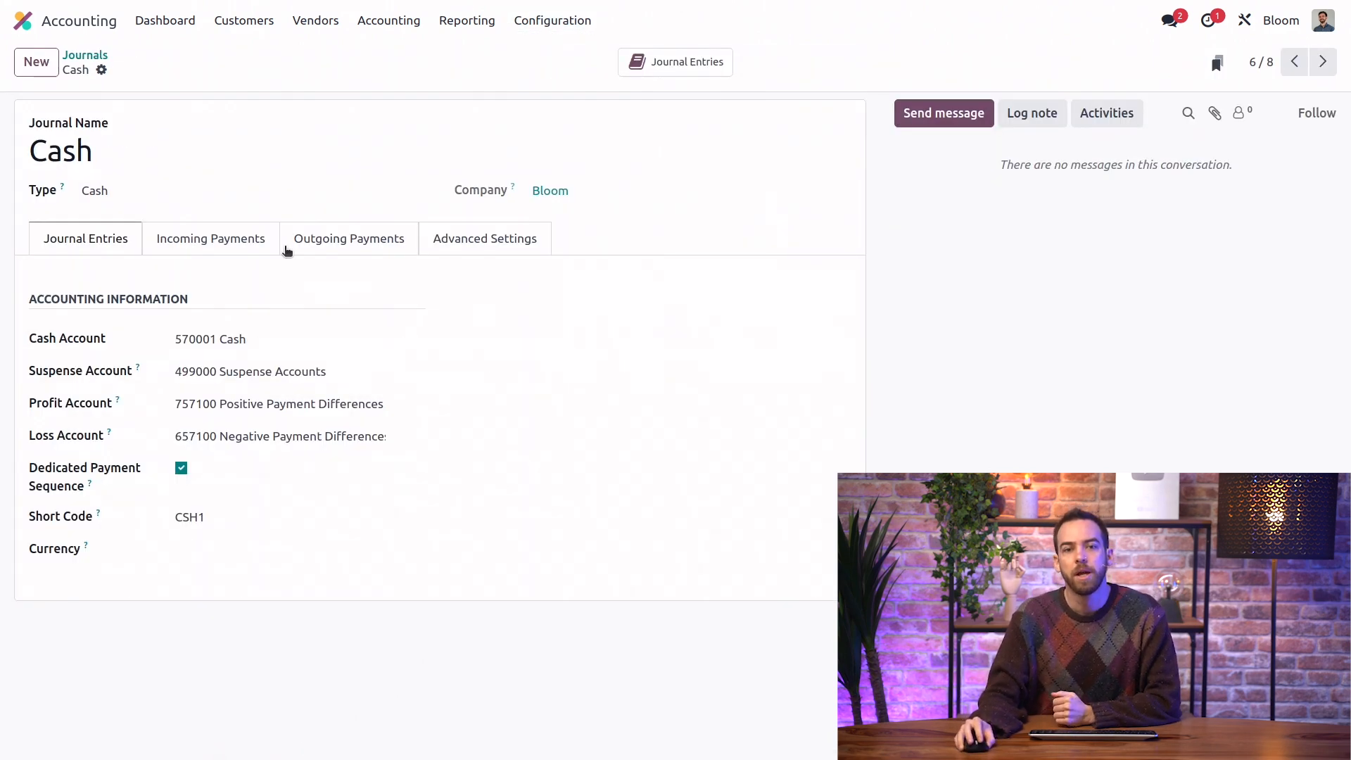
click(209, 240)
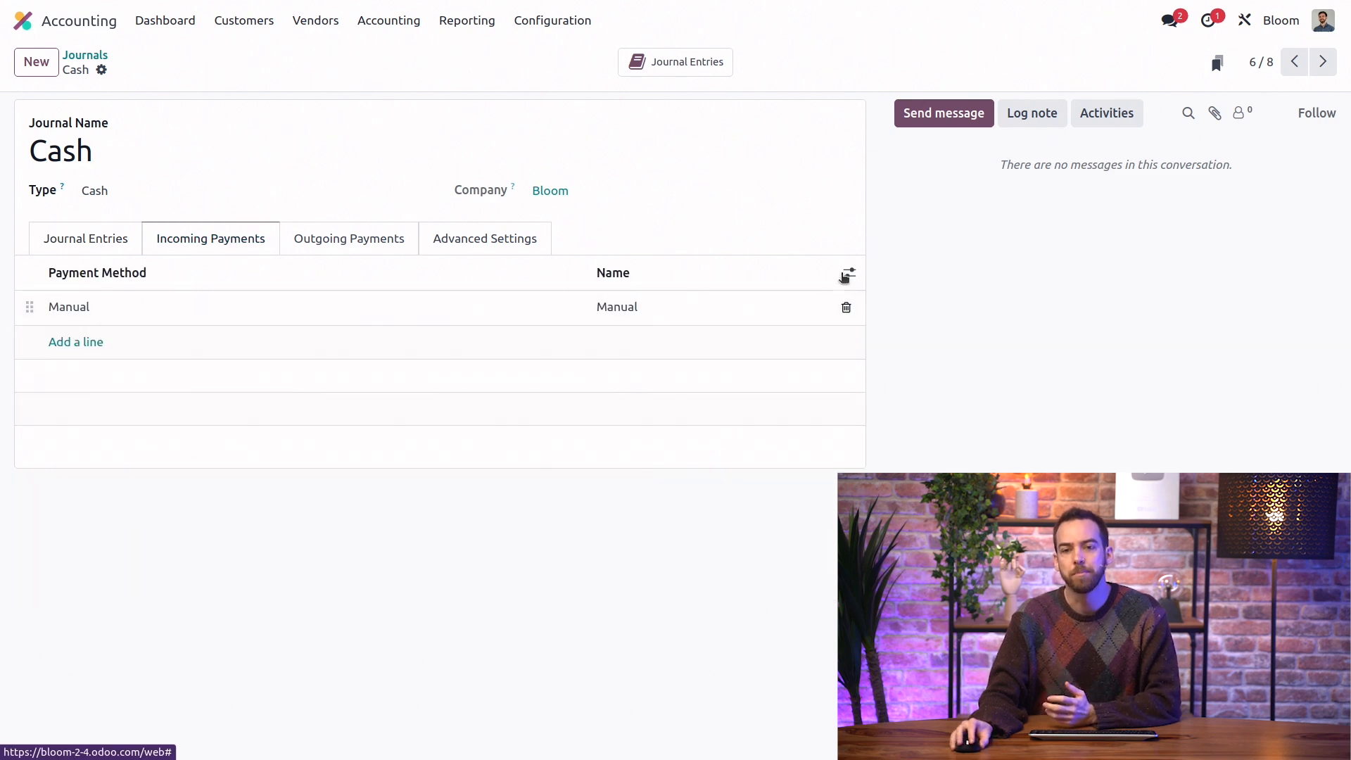
Show the Outstanding Receipts accounts column and set it to 570001 Cash for manual payments
click(847, 273)
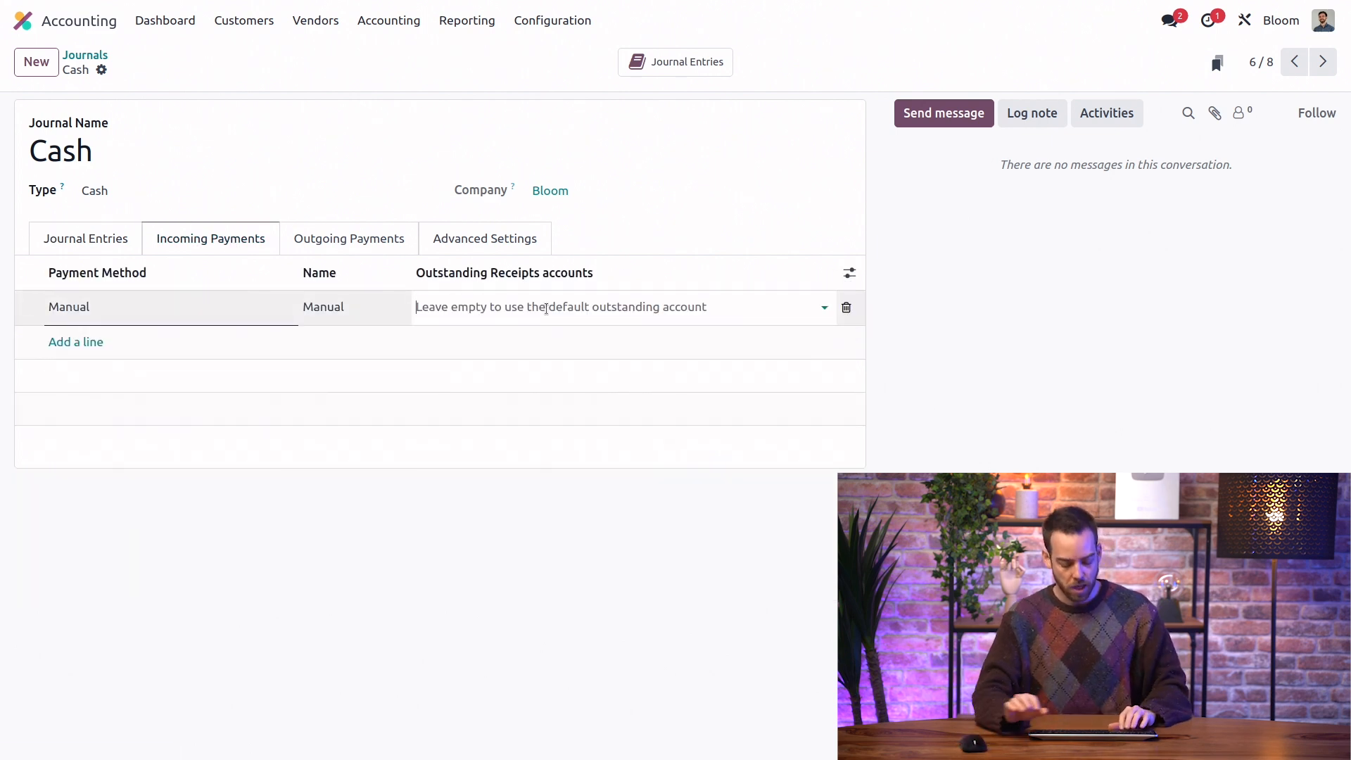
text(cash)
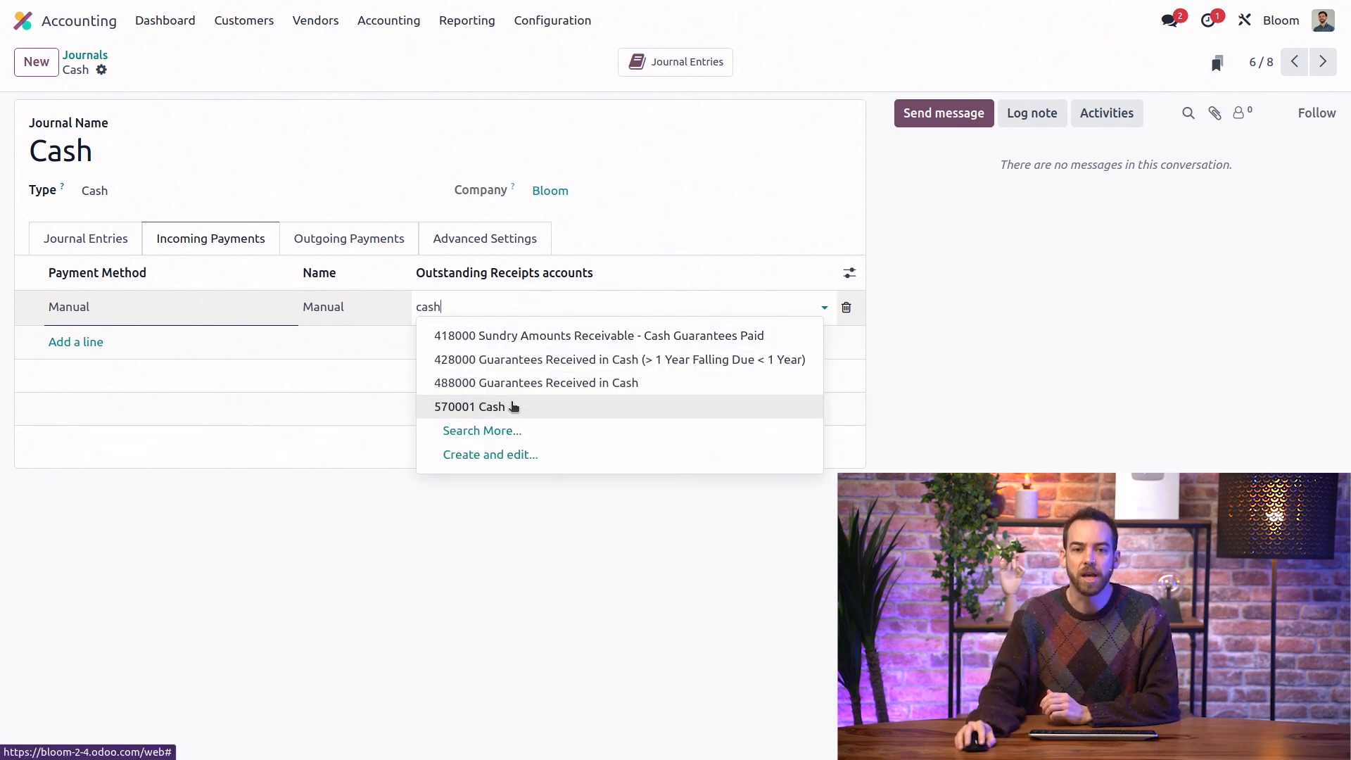
click(469, 406)
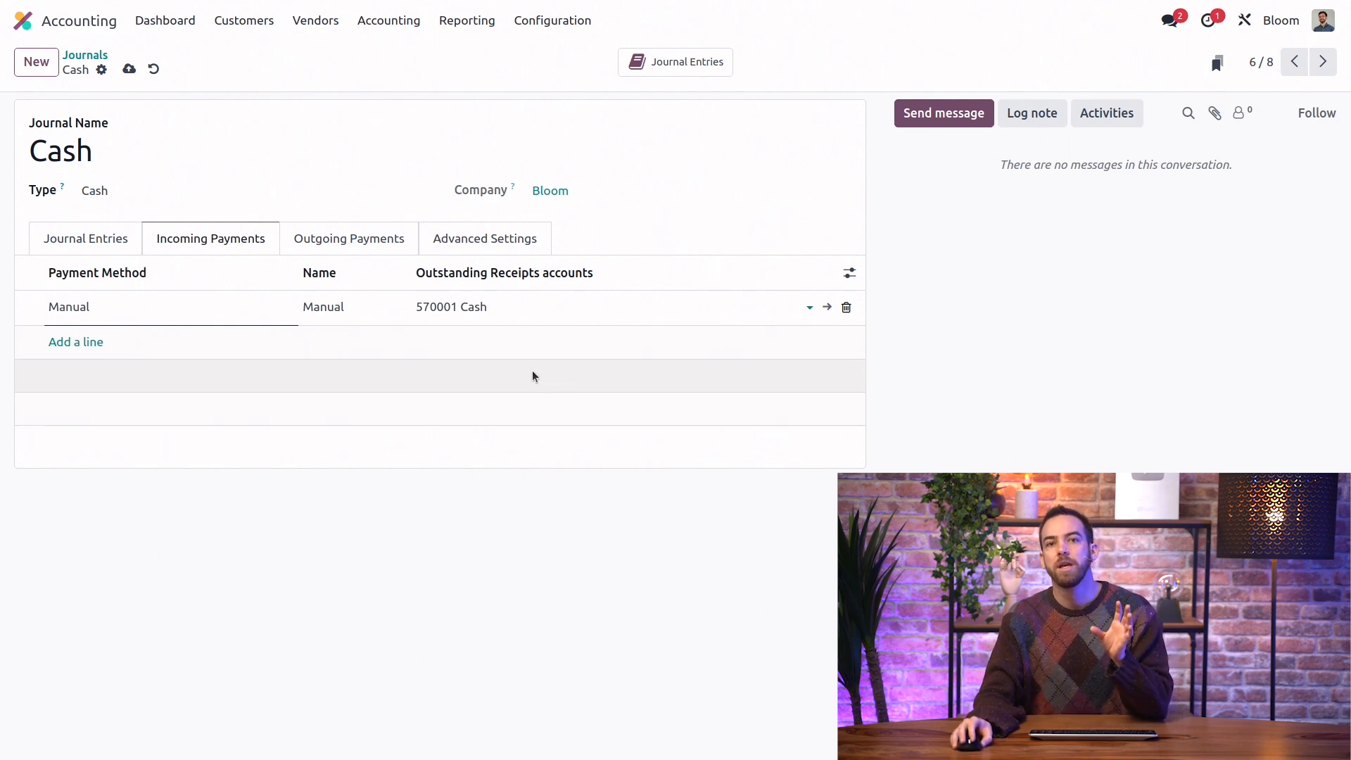
click(450, 307)
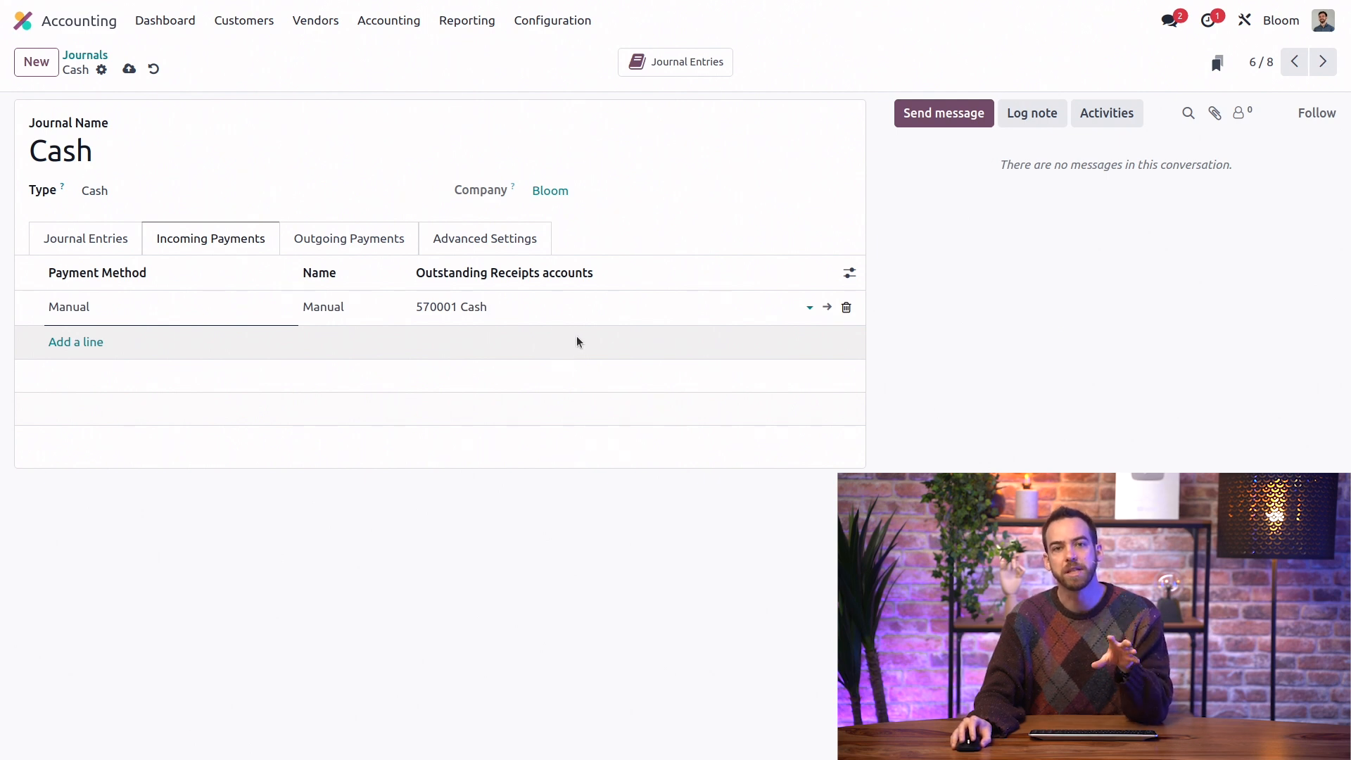
click(450, 306)
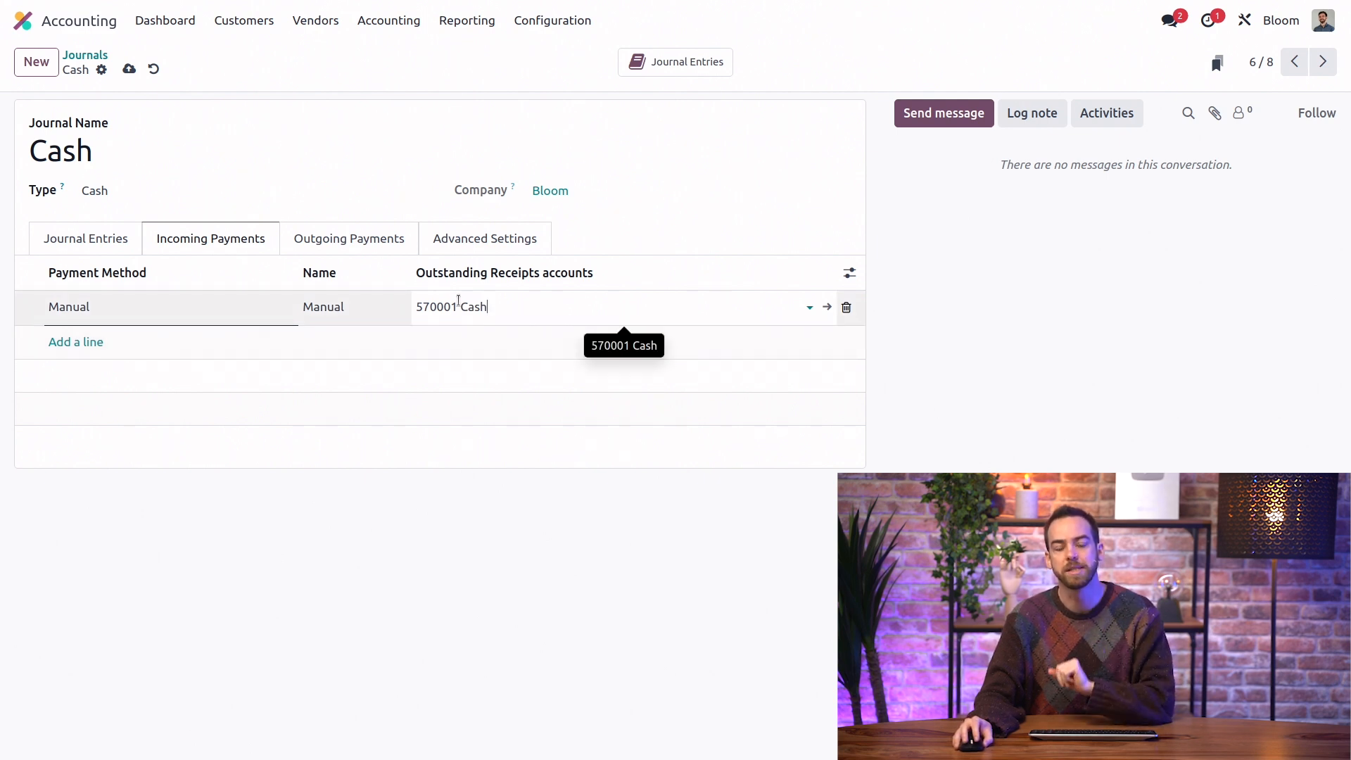
click(349, 239)
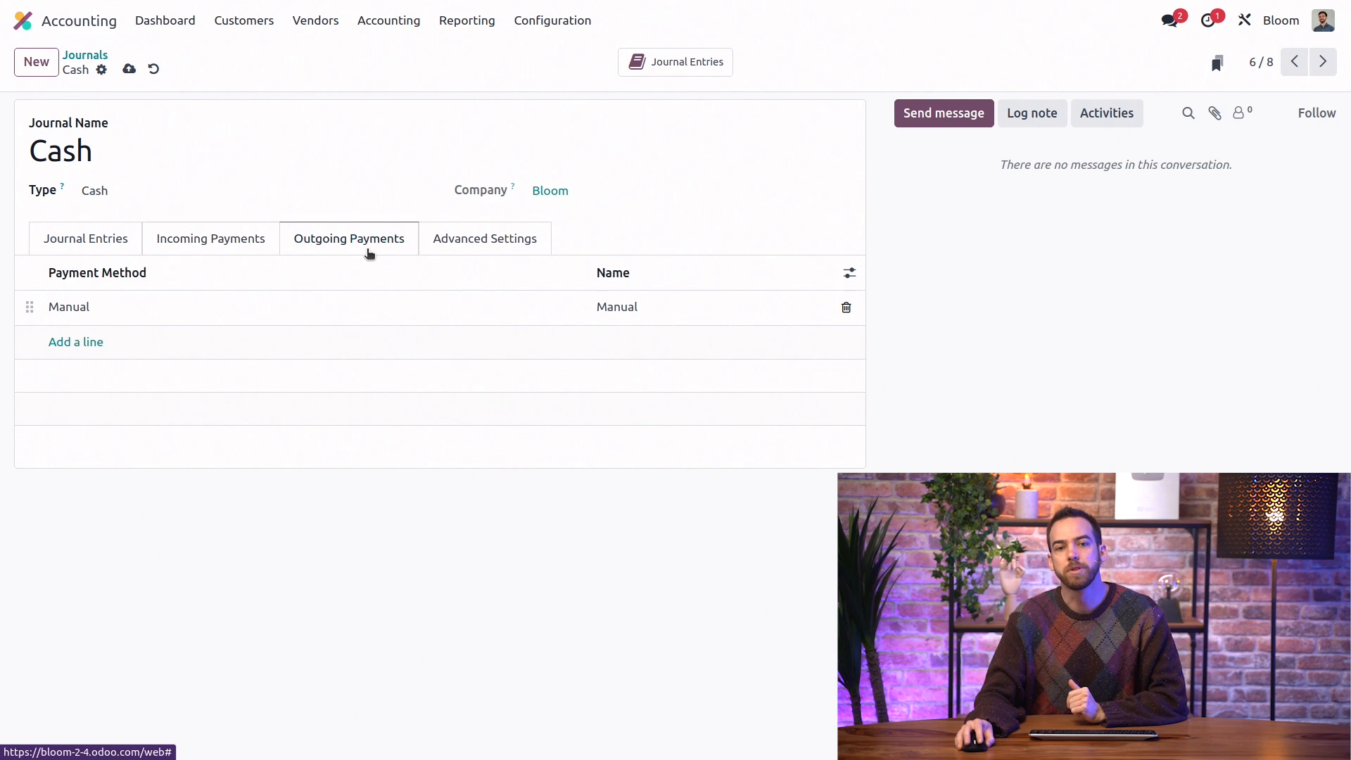
Show the Outstanding Payments accounts column for outgoing methods and set it to 570001 Cash
click(849, 273)
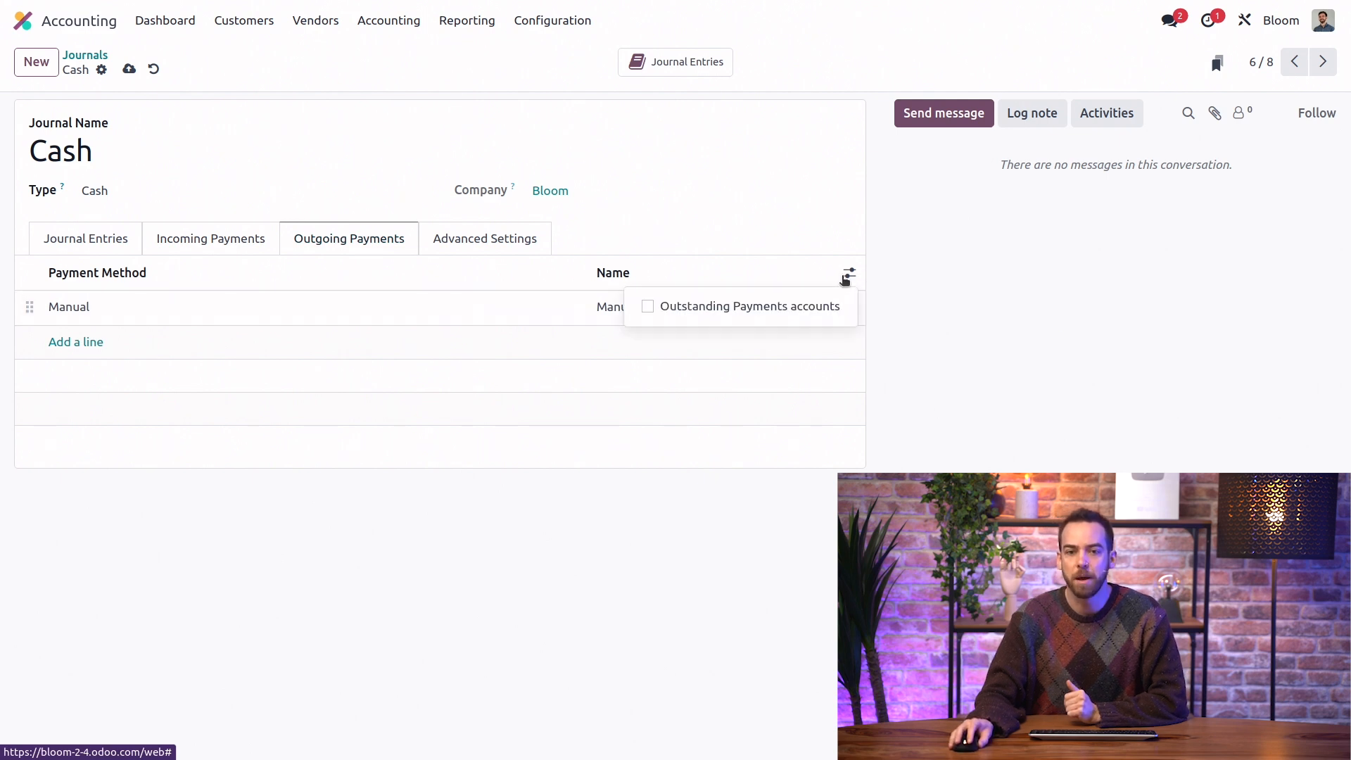
click(648, 306)
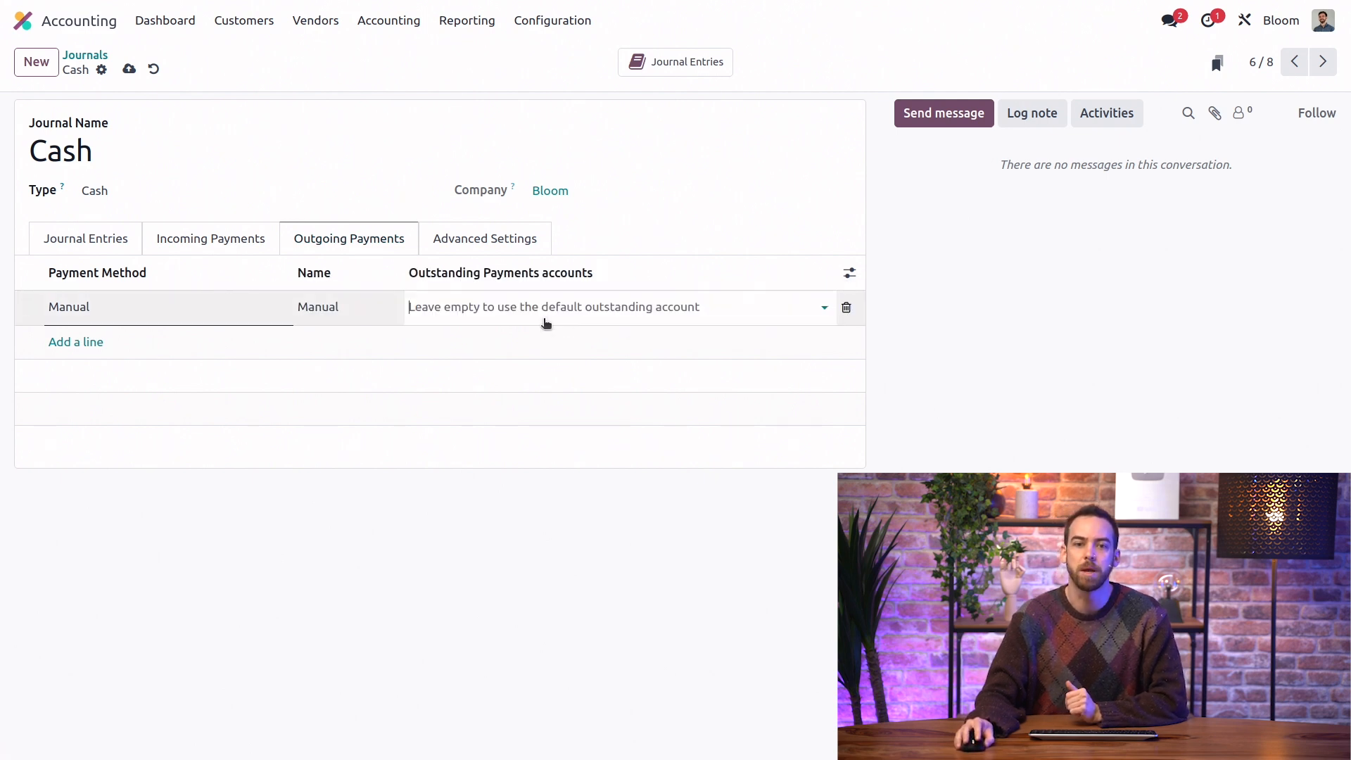
text(cash)
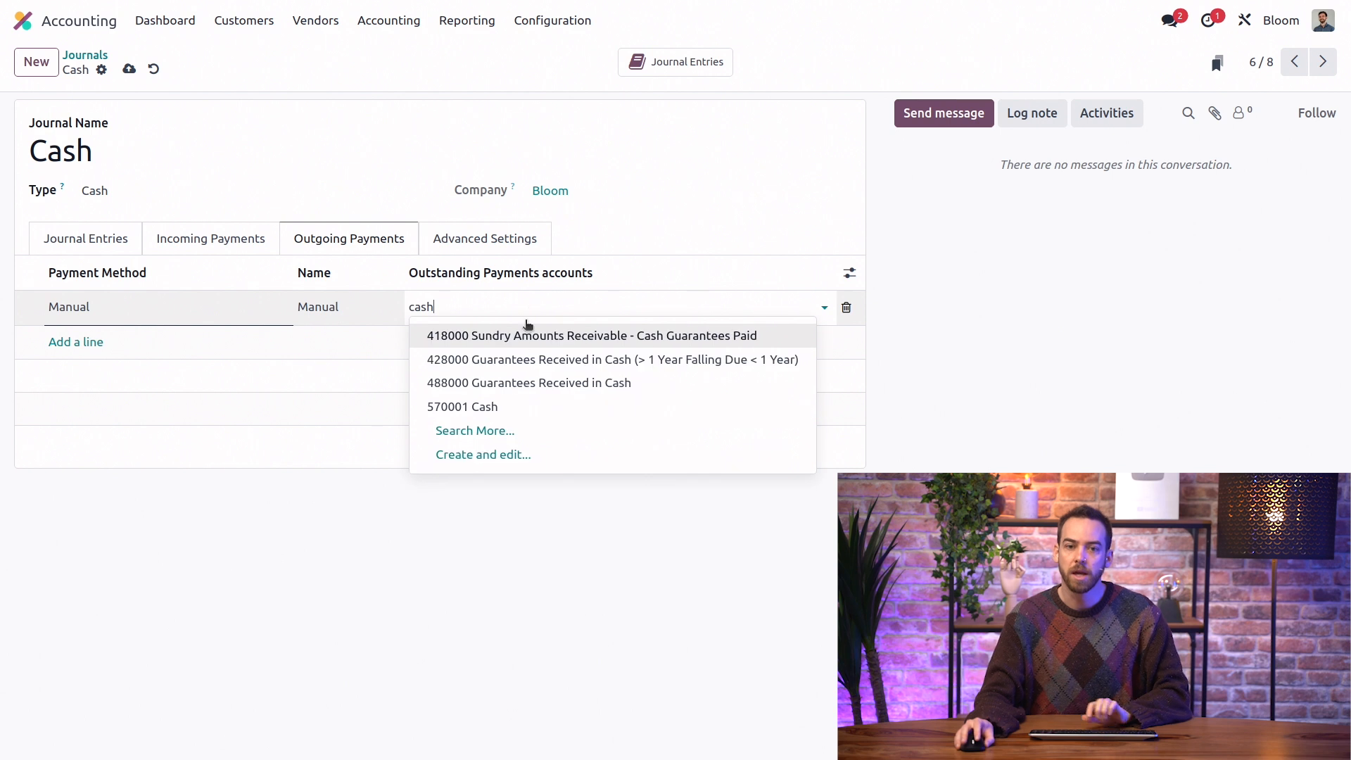
click(463, 406)
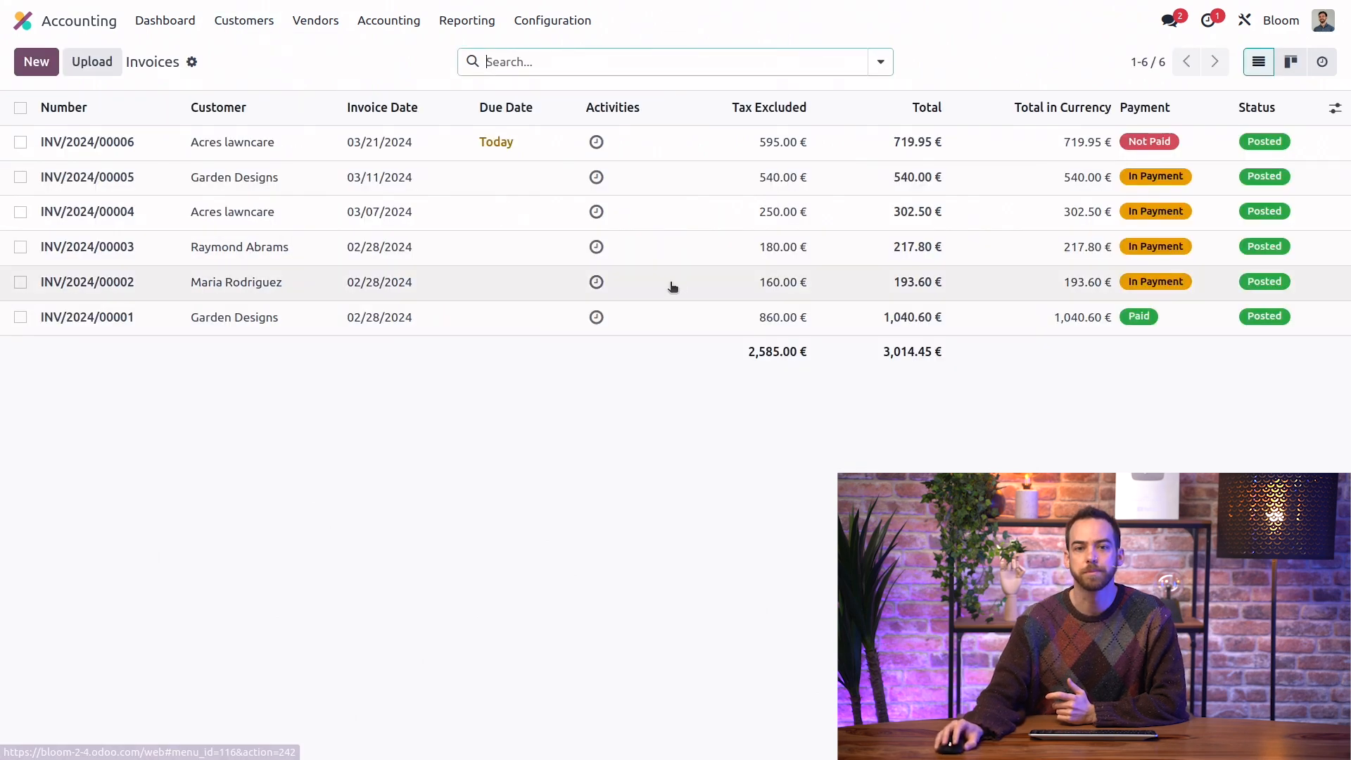
Register the 719.95 € payment on INV/2024/00006 using the Cash journal
click(86, 140)
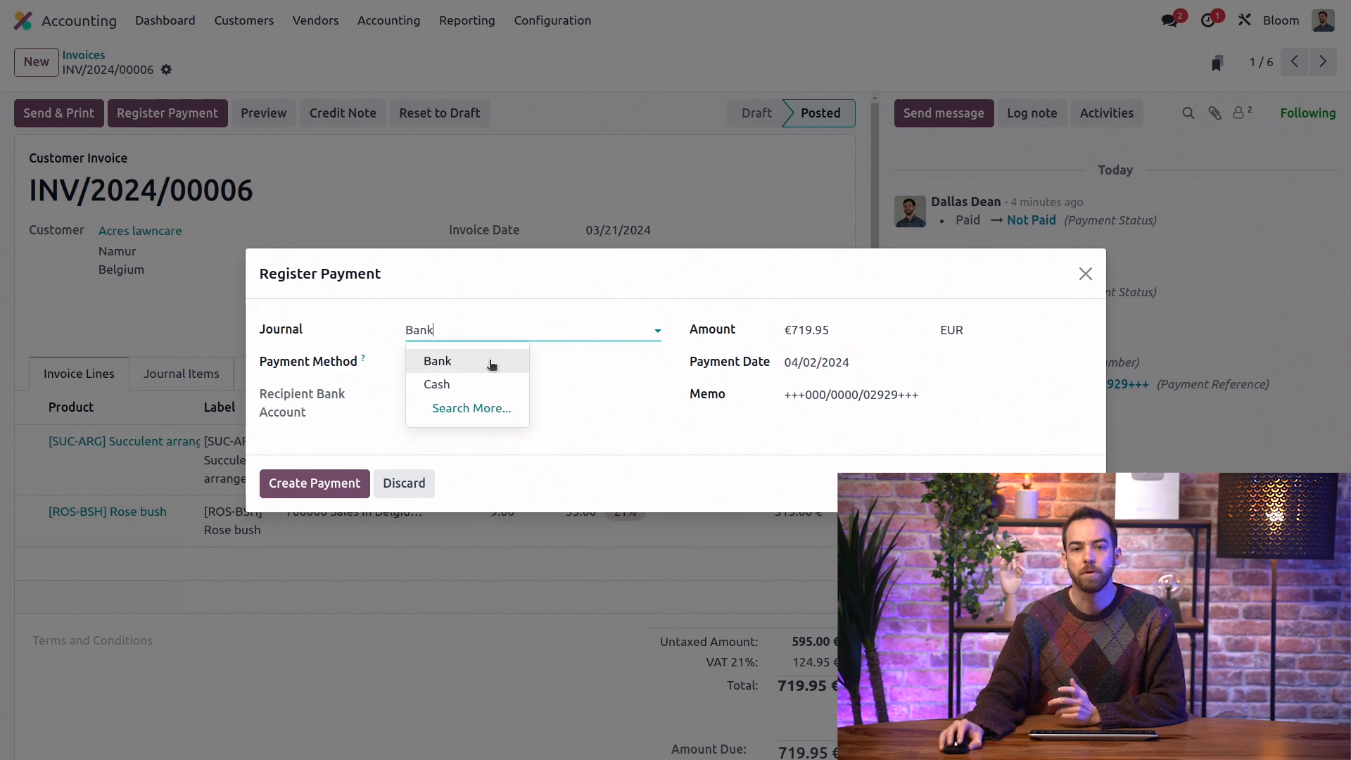
click(436, 384)
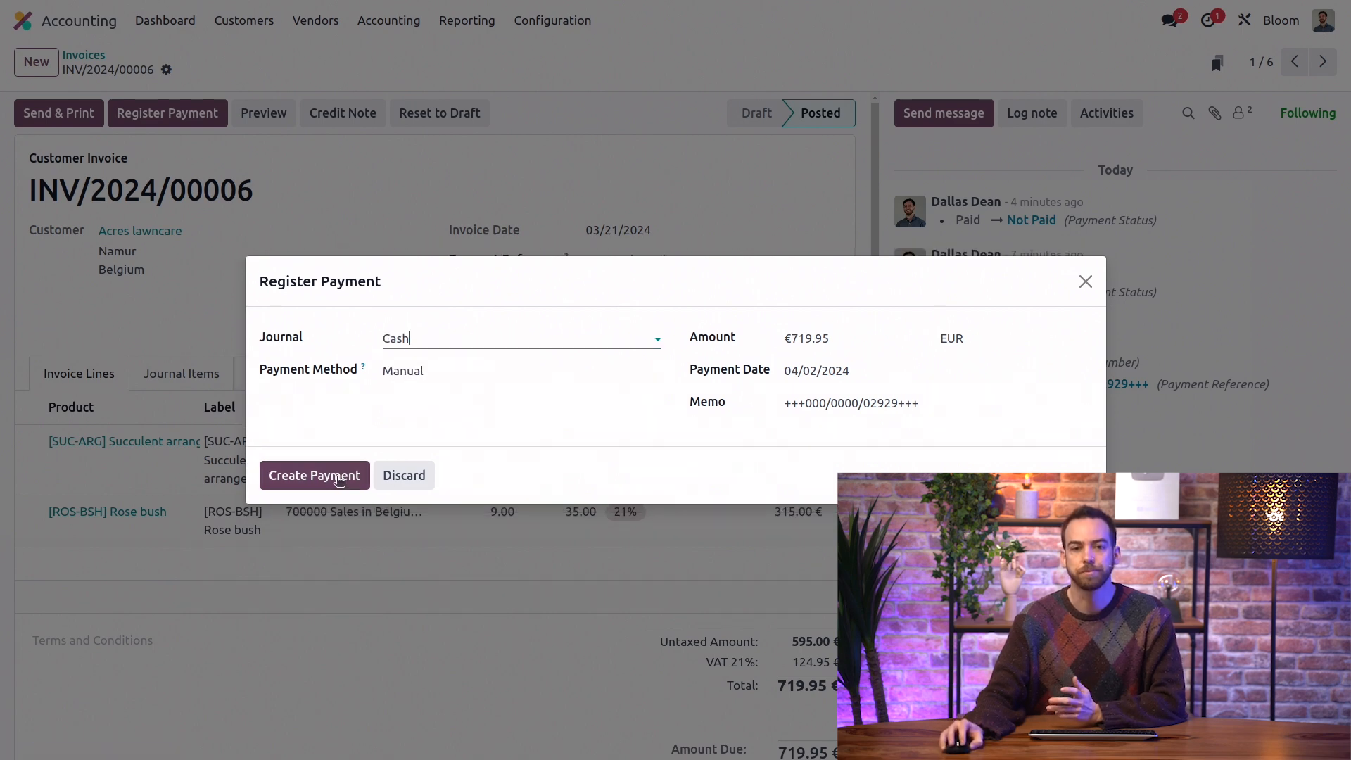
click(314, 475)
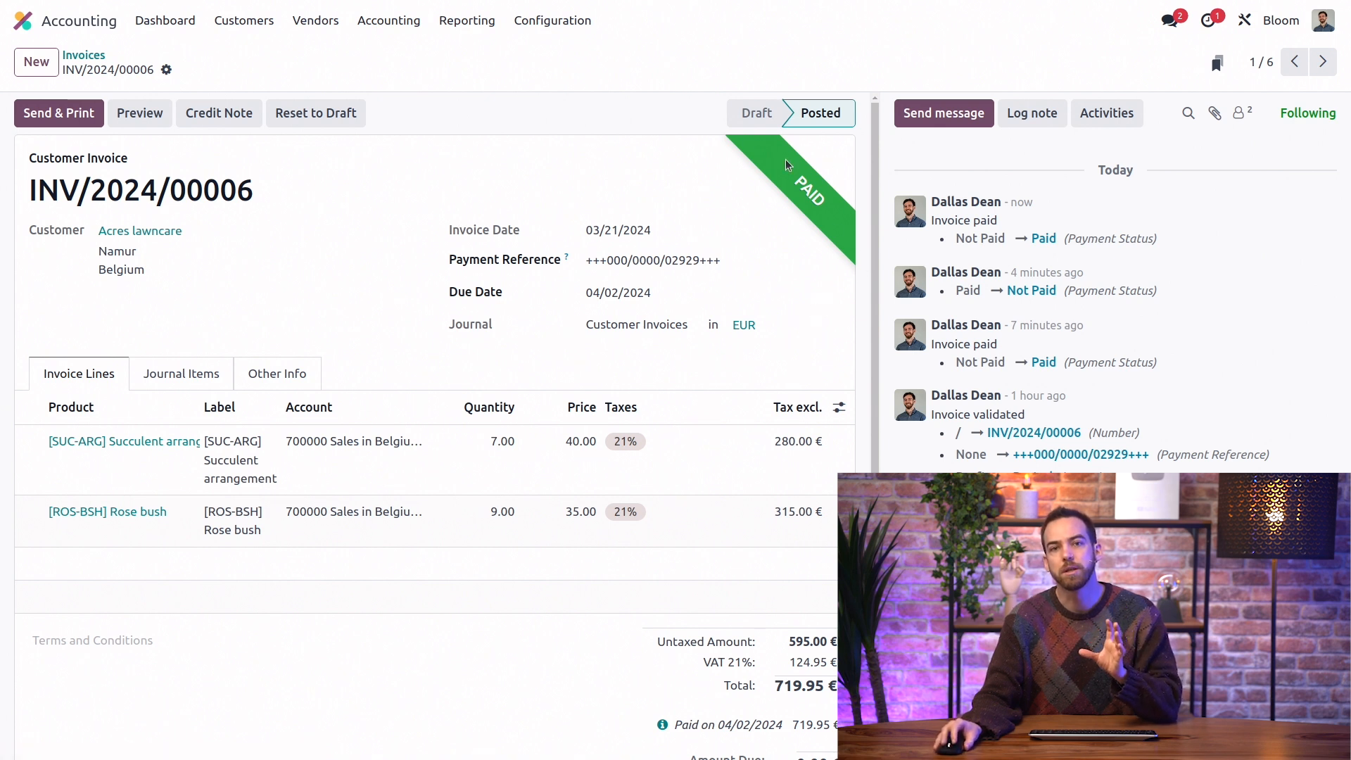
mouse_move(695, 230)
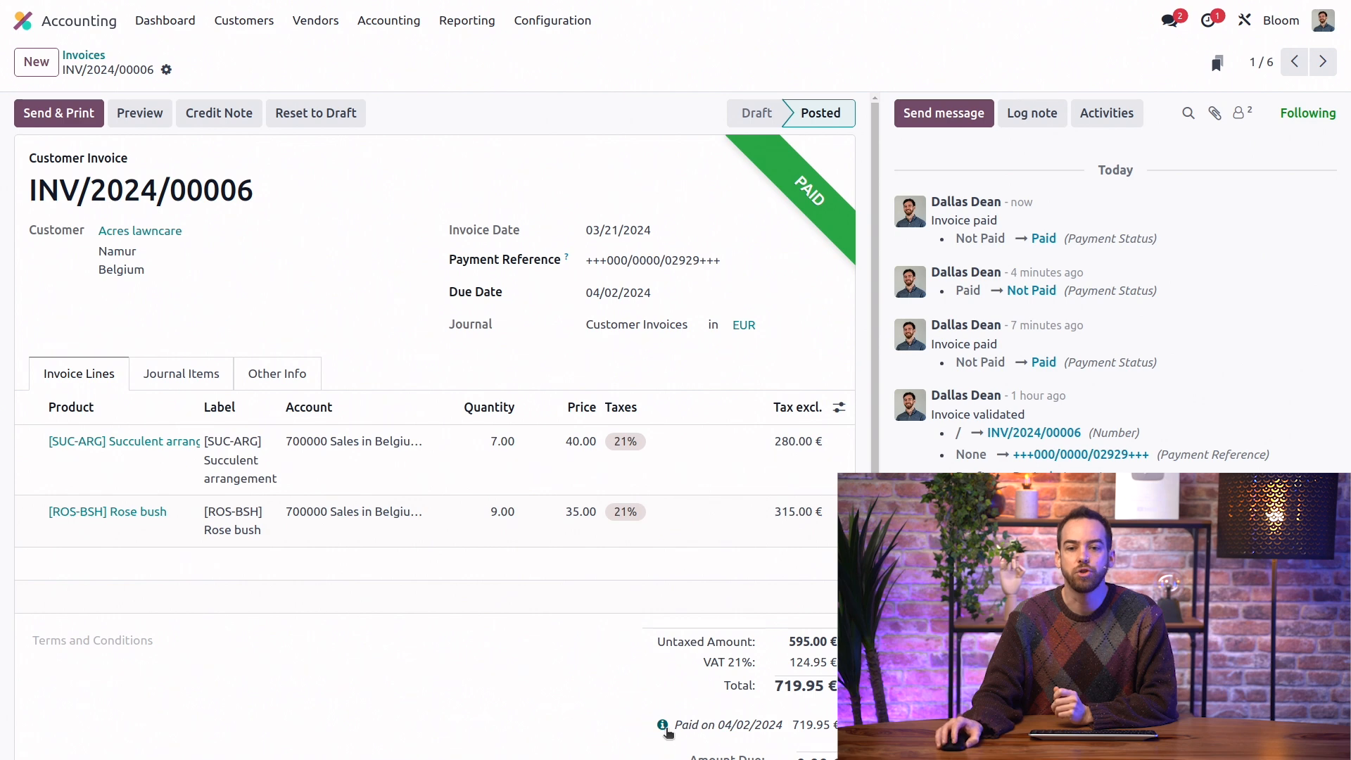
View the journal entry PCSH1/2024/00001 behind the cash payment paid on 04/02/2024
click(663, 727)
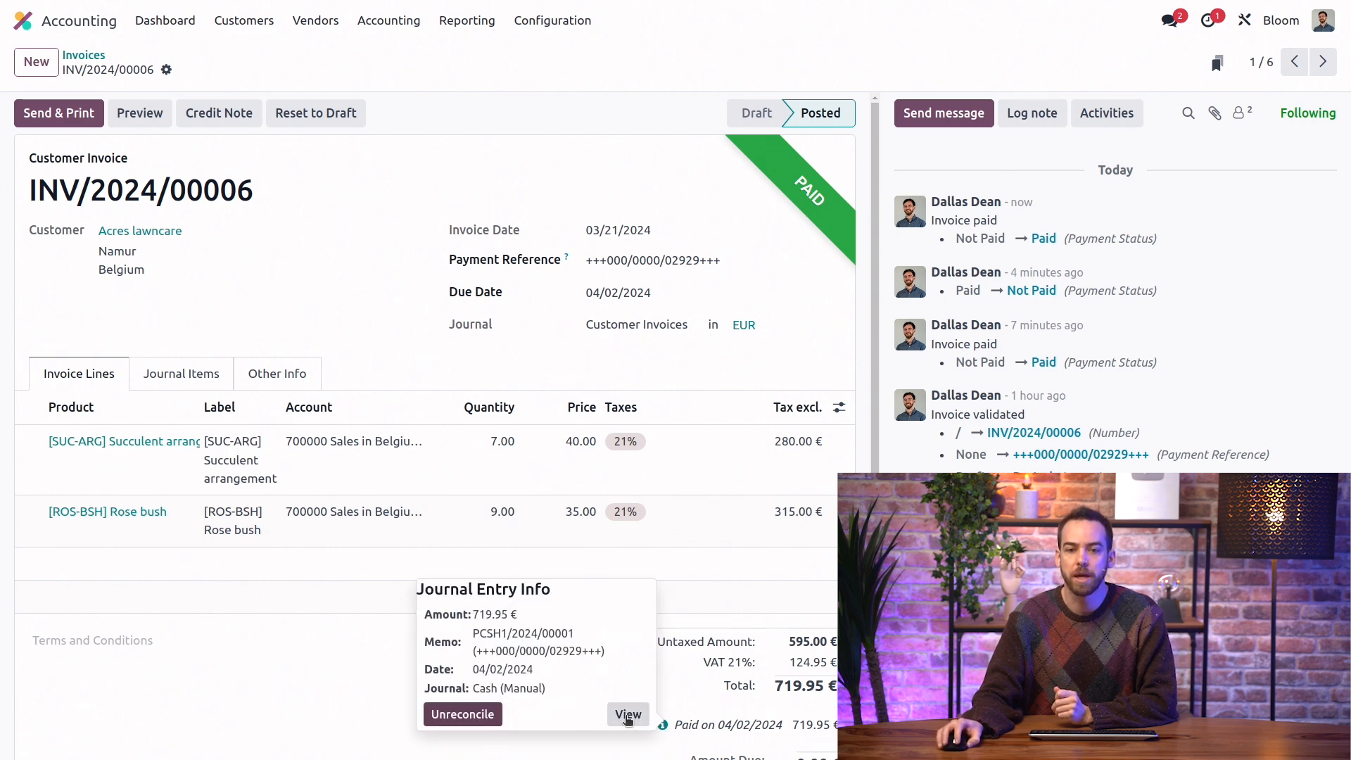
click(628, 714)
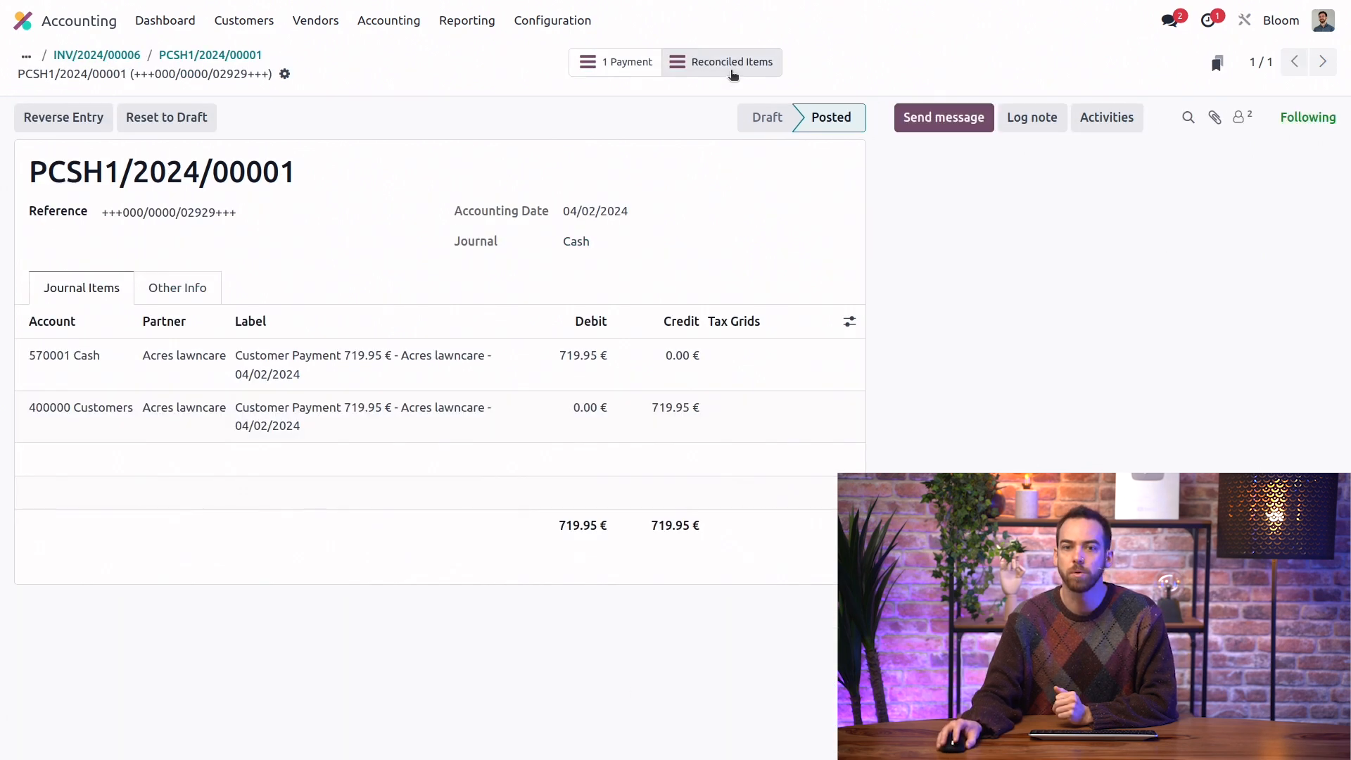